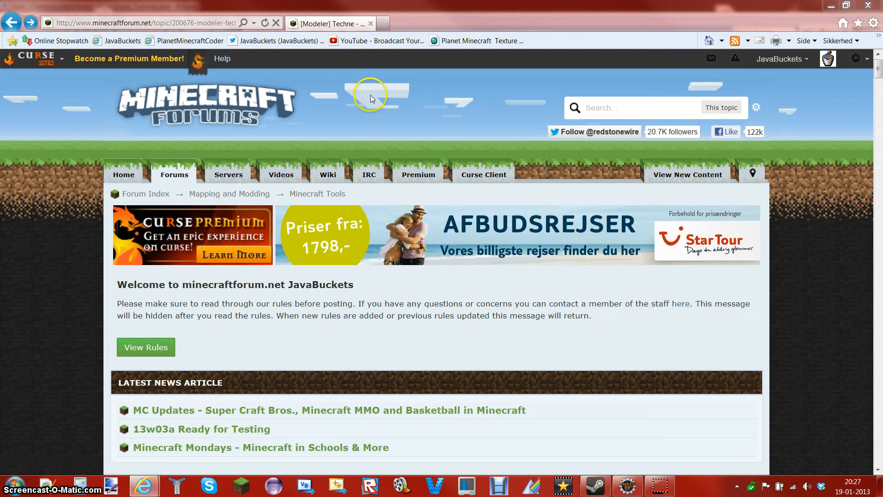
{"action": "mouse_move", "coordinate": [381, 105]}
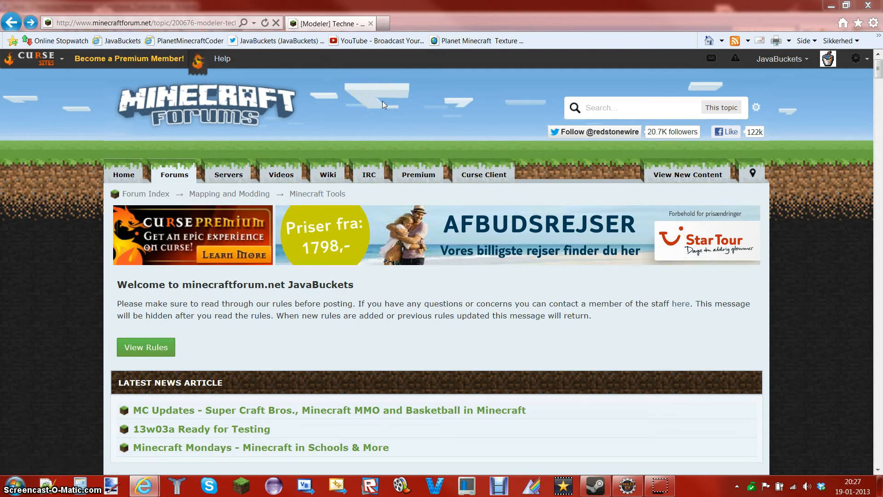
{"action": "mouse_move", "coordinate": [330, 110]}
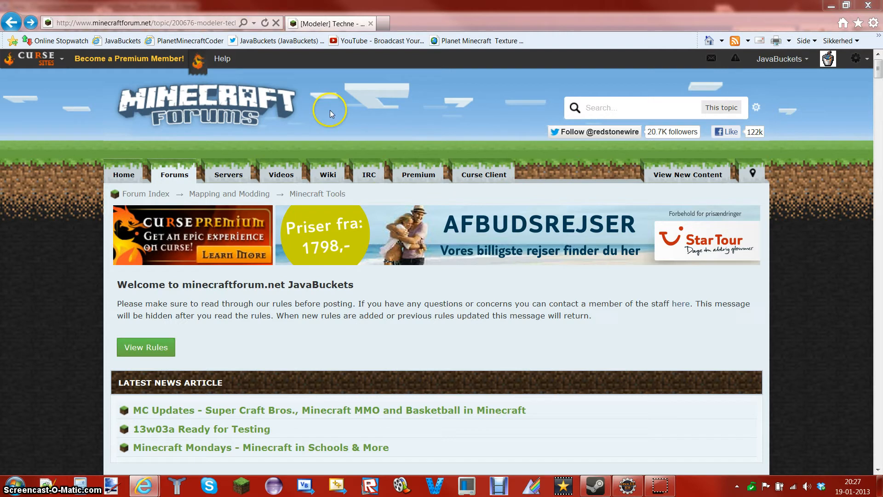
{"action": "mouse_move", "coordinate": [394, 58]}
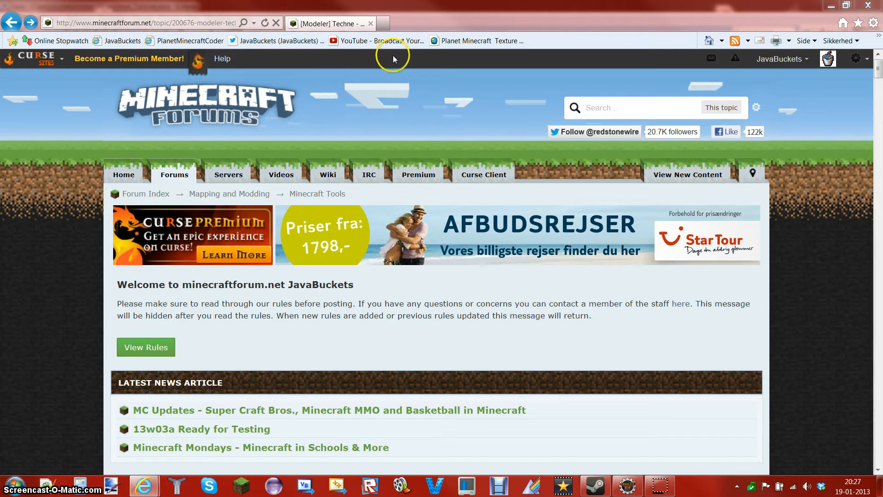
{"action": "mouse_move", "coordinate": [876, 68]}
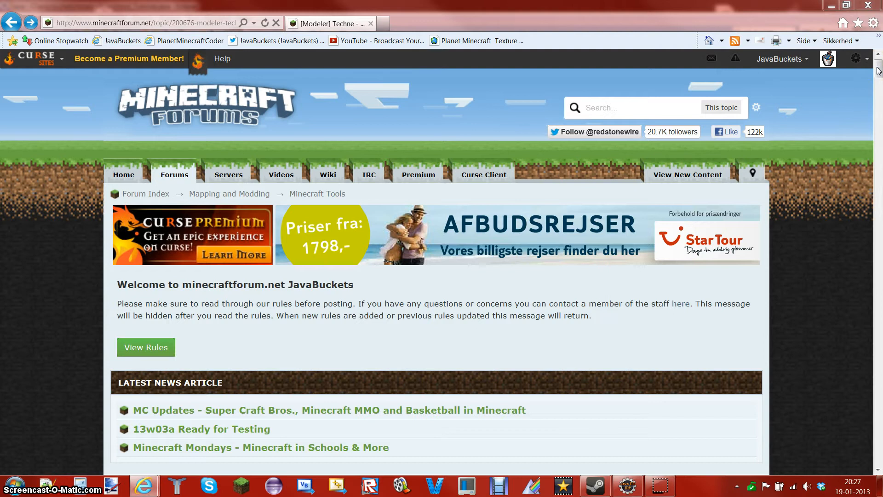
{"action": "mouse_move", "coordinate": [827, 297]}
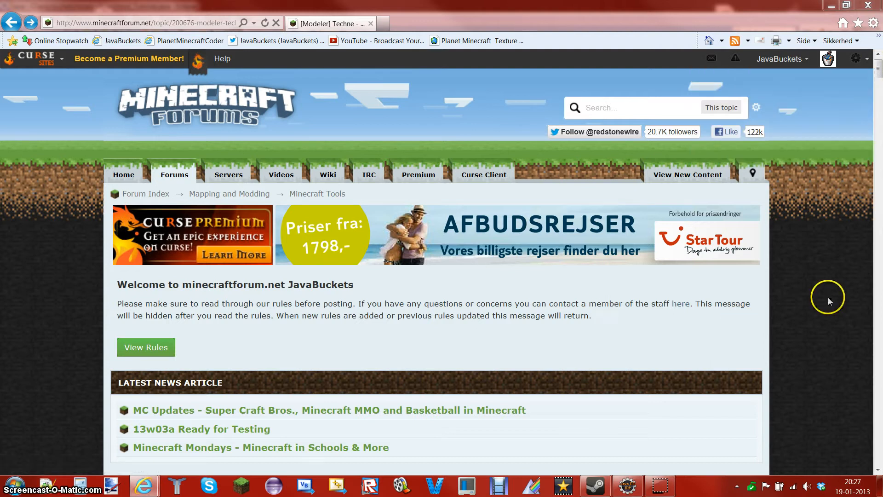
Scroll the Techne topic back to its first post with the Website/Download link
{"action": "scroll", "scroll_direction": "down", "scroll_amount": 3}
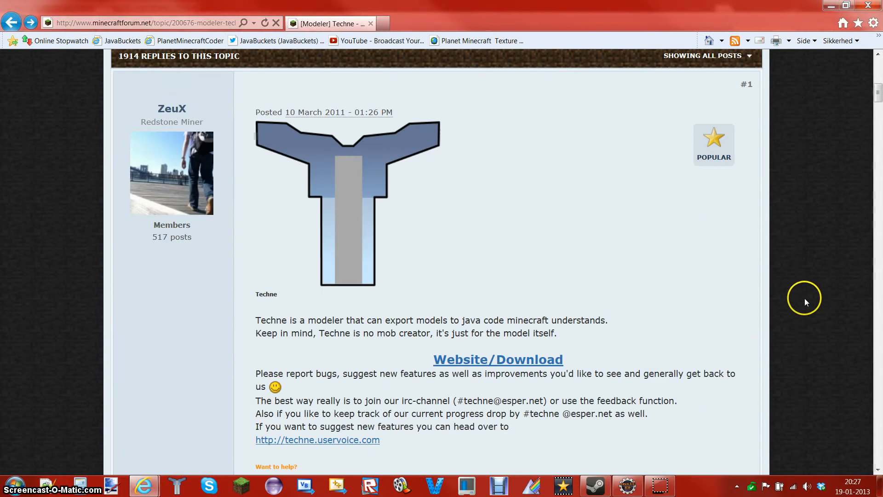
{"action": "scroll", "scroll_direction": "down", "scroll_amount": 3}
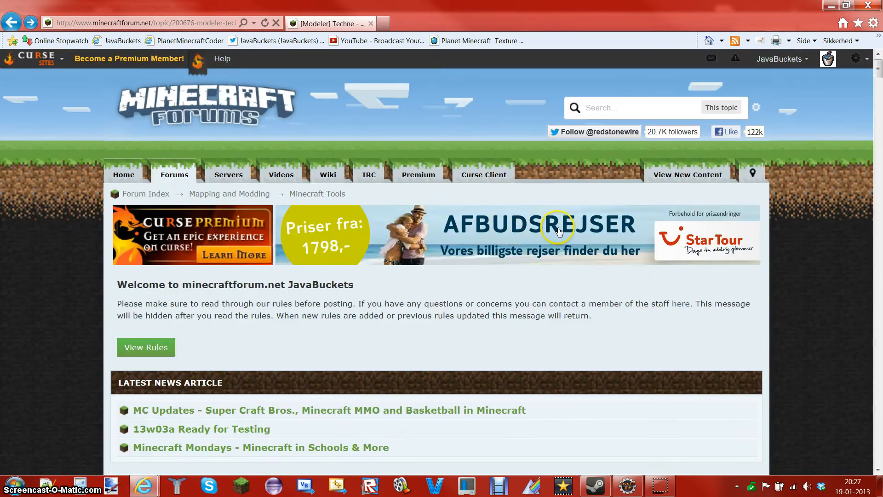
{"action": "mouse_move", "coordinate": [323, 23]}
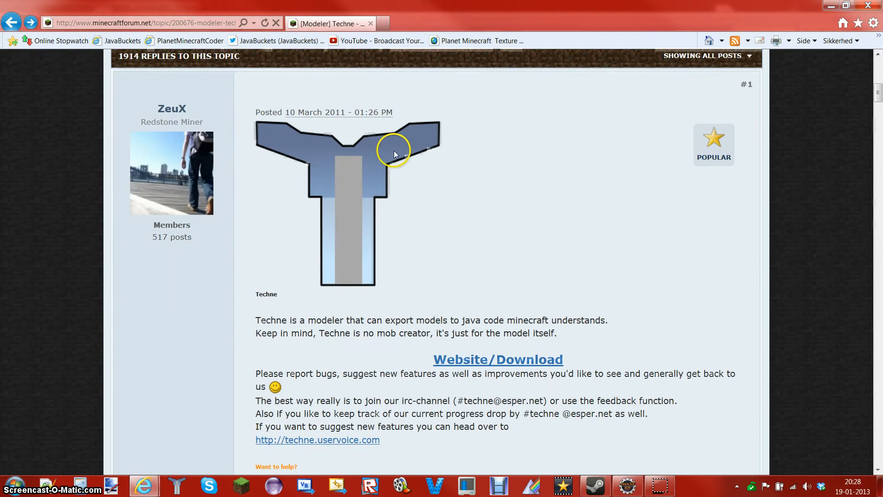
{"action": "scroll", "scroll_direction": "down", "scroll_amount": 3}
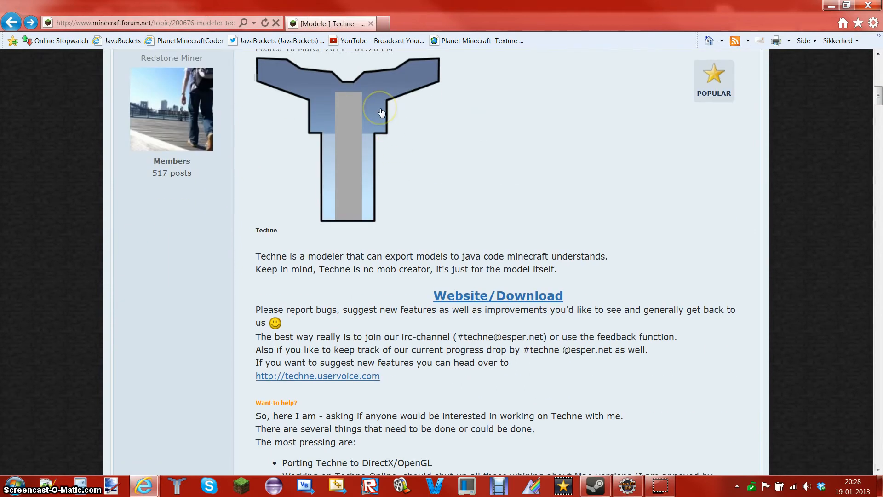
{"action": "scroll", "scroll_direction": "up", "scroll_amount": 3}
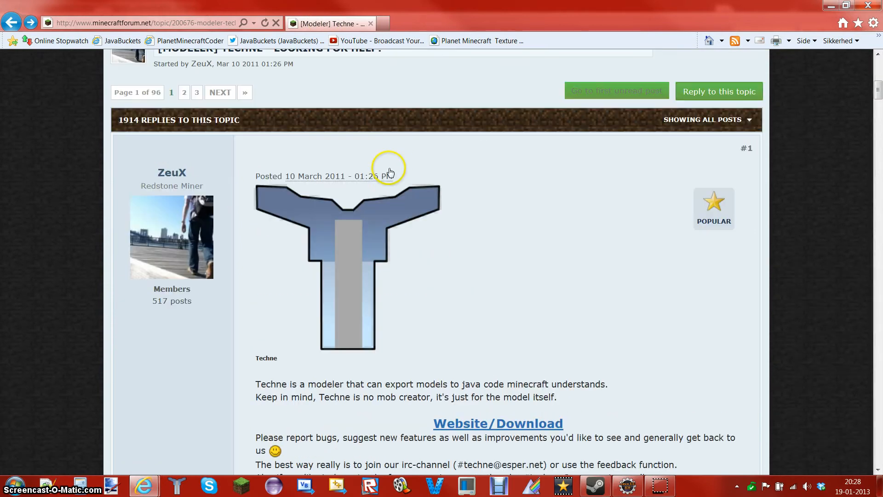
{"action": "mouse_move", "coordinate": [394, 234]}
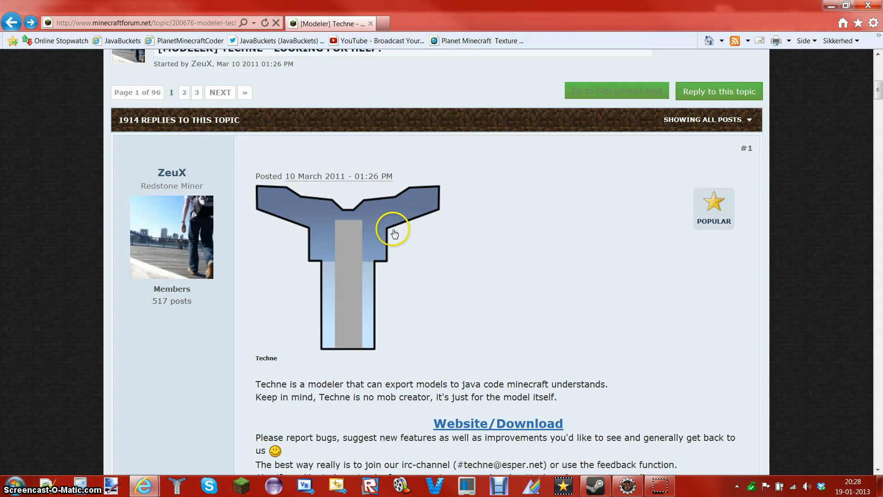
{"action": "mouse_move", "coordinate": [365, 340]}
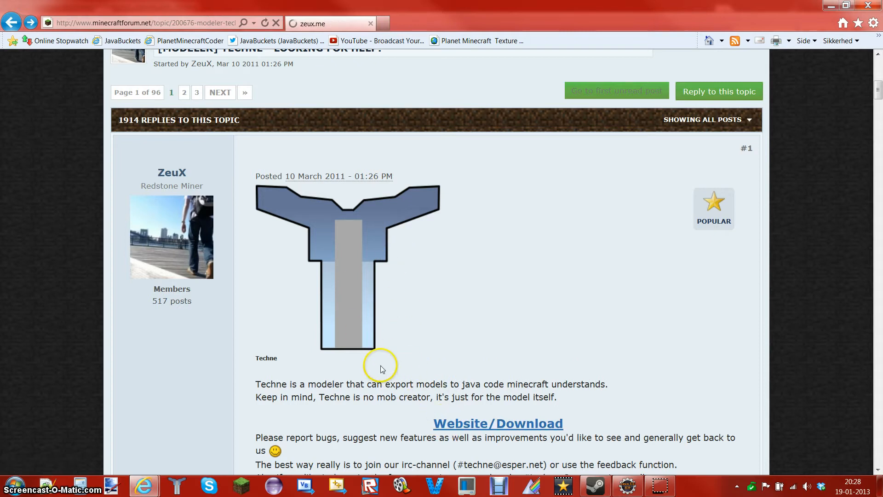
Open techne.zeux.me and launch Techne from its Download link
{"action": "left_click", "coordinate": [497, 423]}
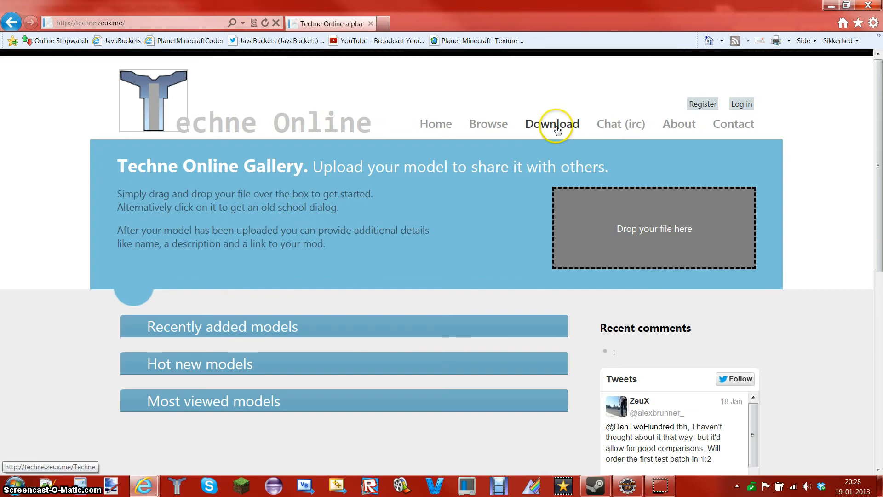
{"action": "left_click", "coordinate": [551, 123]}
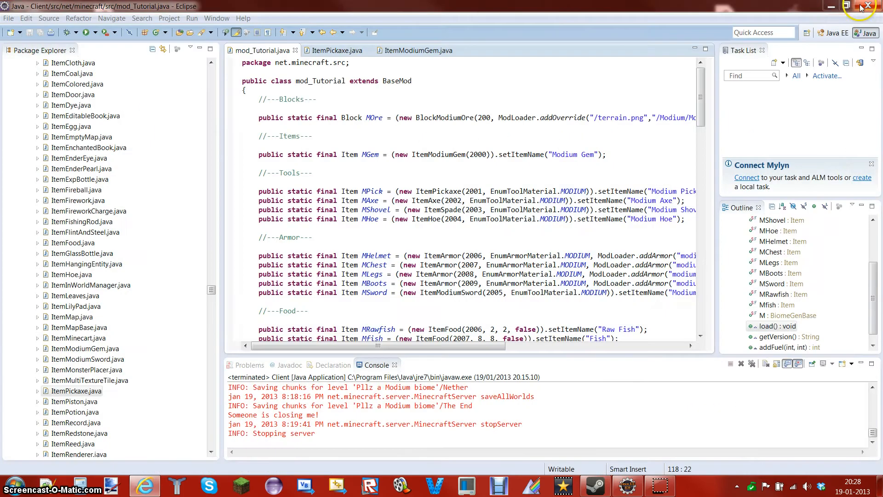
Close the Eclipse window and let the Techne launcher start up
{"action": "left_click", "coordinate": [850, 6]}
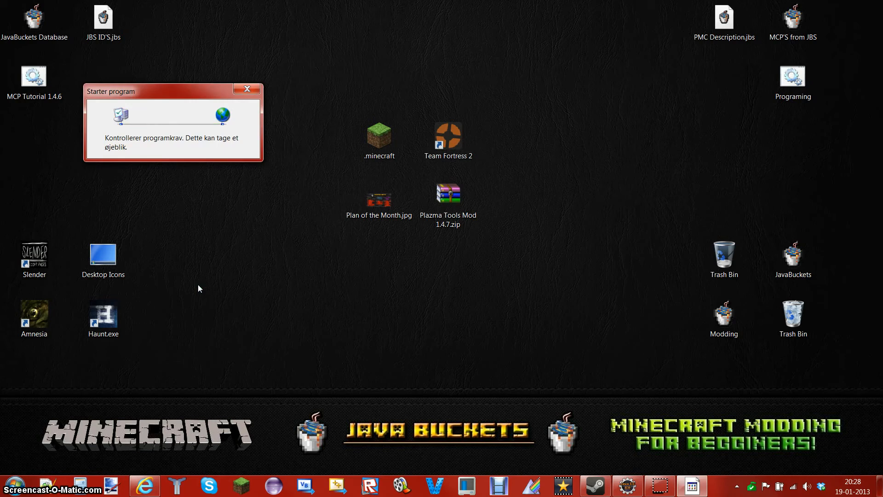
{"action": "left_click", "coordinate": [247, 89]}
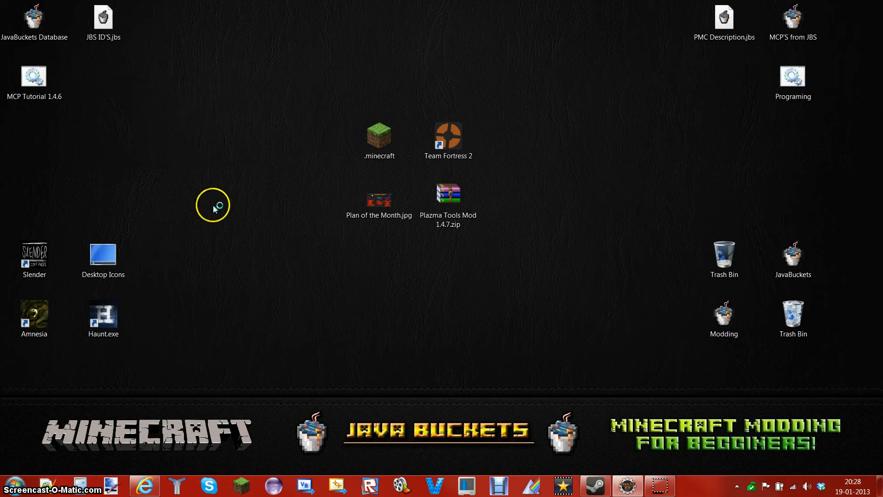
{"action": "mouse_move", "coordinate": [685, 184]}
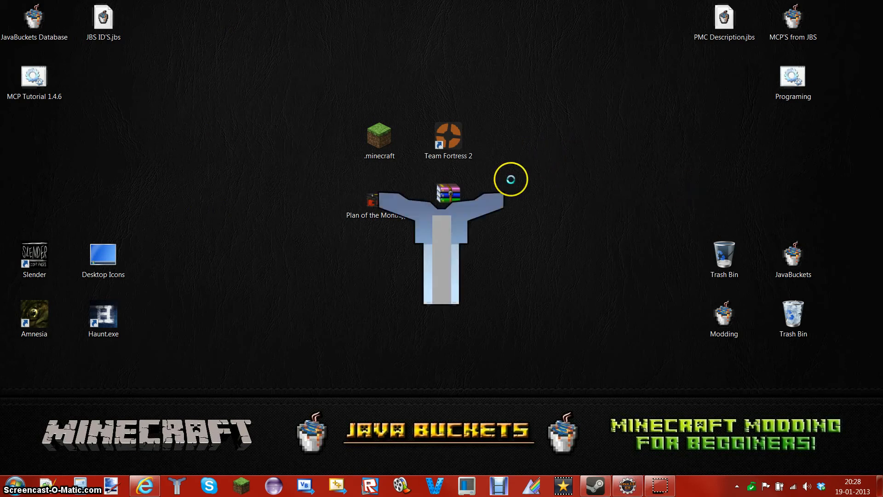
{"action": "mouse_move", "coordinate": [447, 197]}
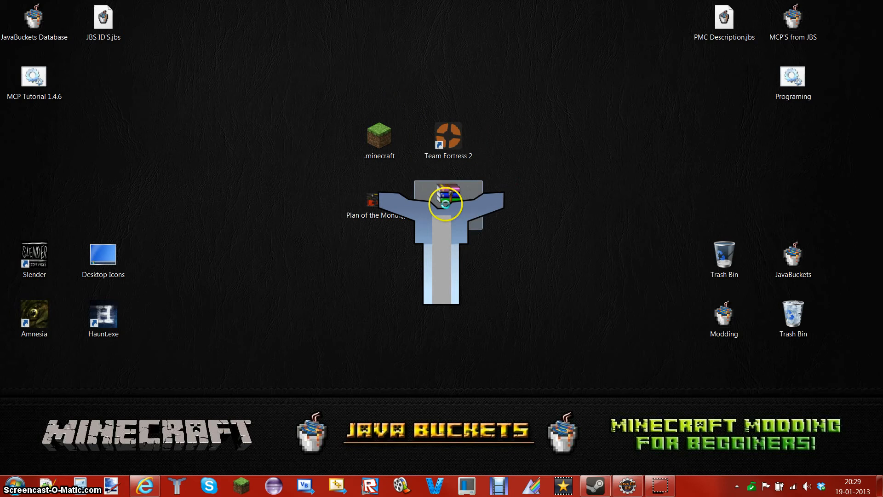
{"action": "mouse_move", "coordinate": [541, 53]}
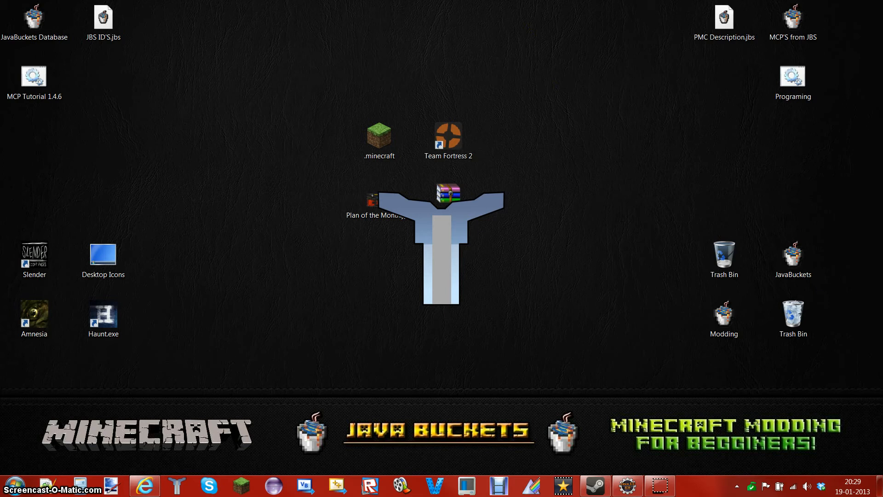
Compare the Turbo Model Thingy and Normal tabs, then browse the Base Class list
{"action": "left_click", "coordinate": [176, 486]}
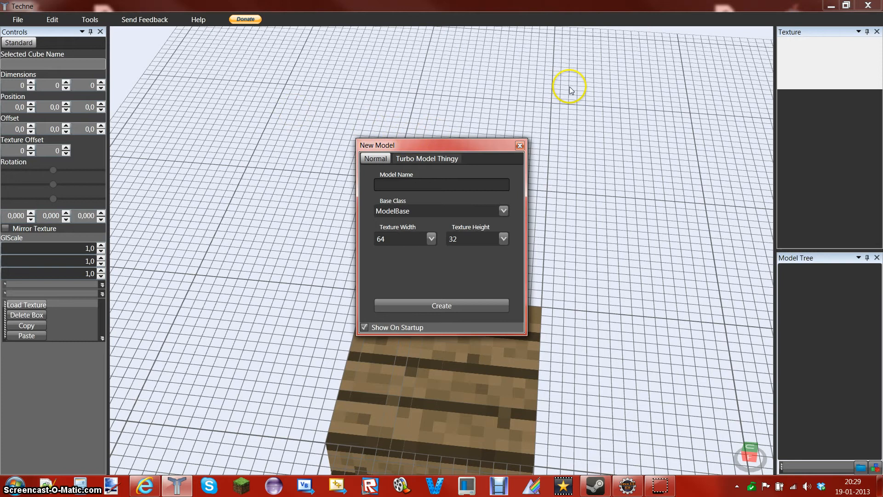
{"action": "mouse_move", "coordinate": [418, 149]}
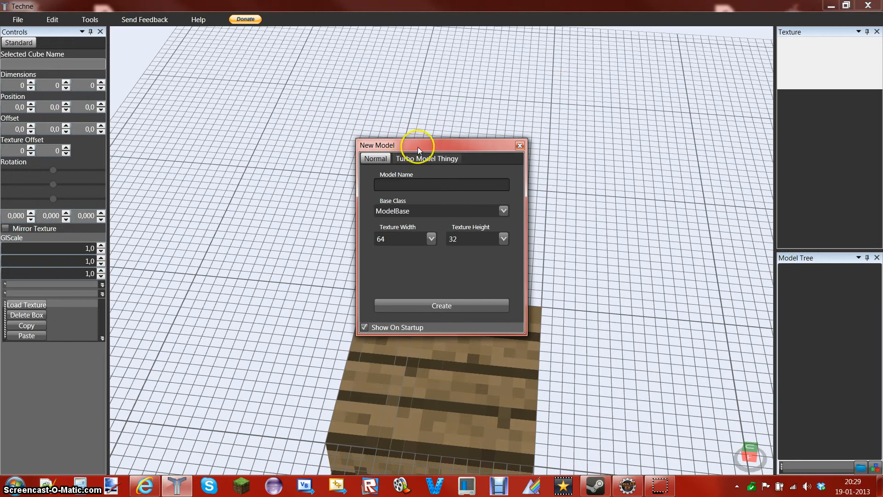
{"action": "mouse_move", "coordinate": [394, 138]}
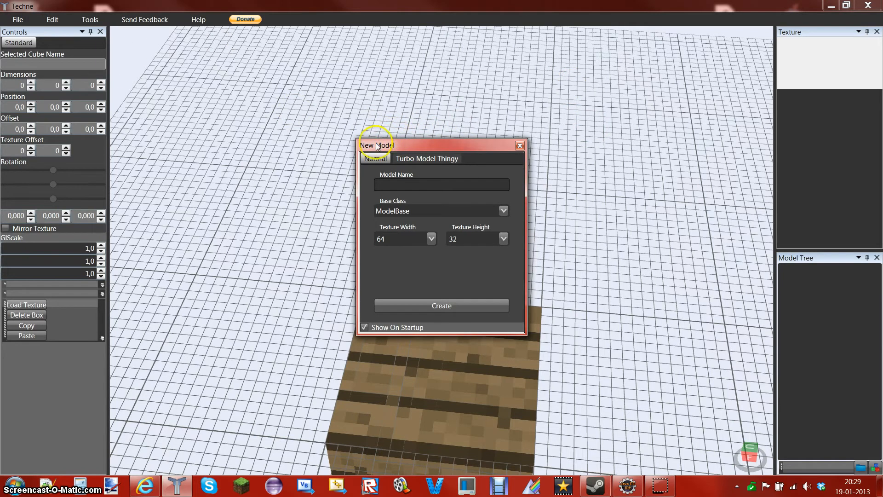
{"action": "mouse_move", "coordinate": [359, 146]}
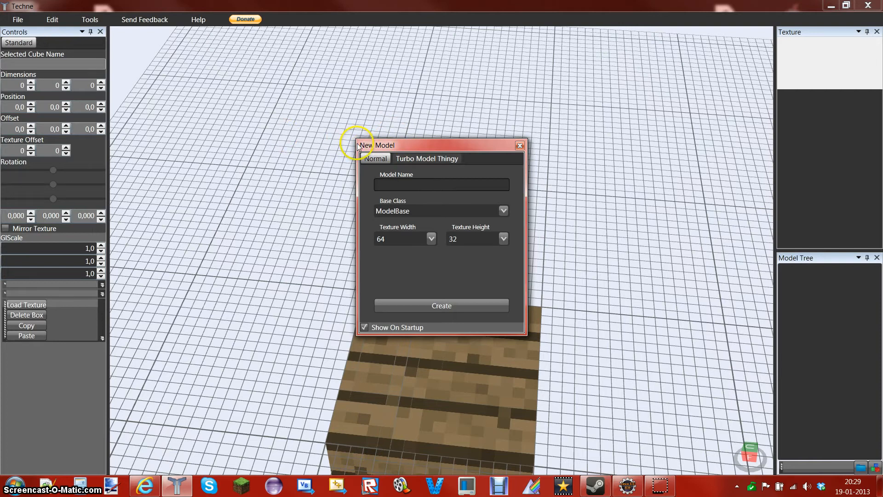
{"action": "mouse_move", "coordinate": [404, 153]}
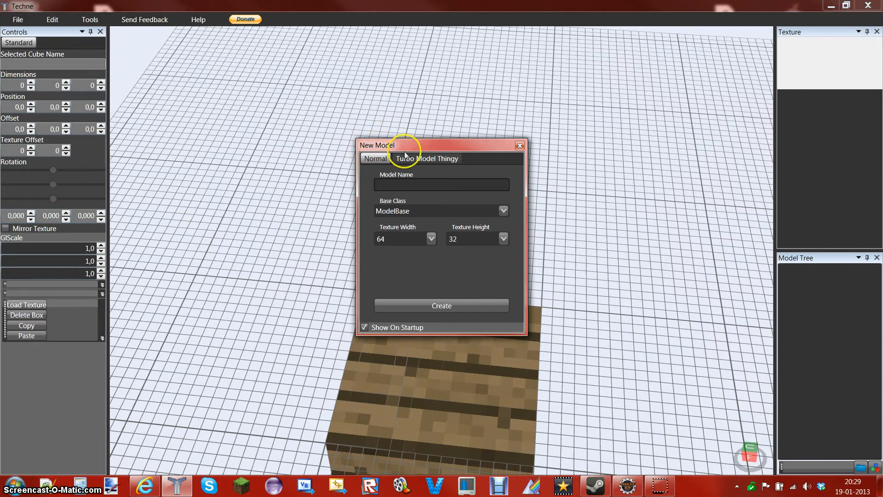
{"action": "mouse_move", "coordinate": [406, 163]}
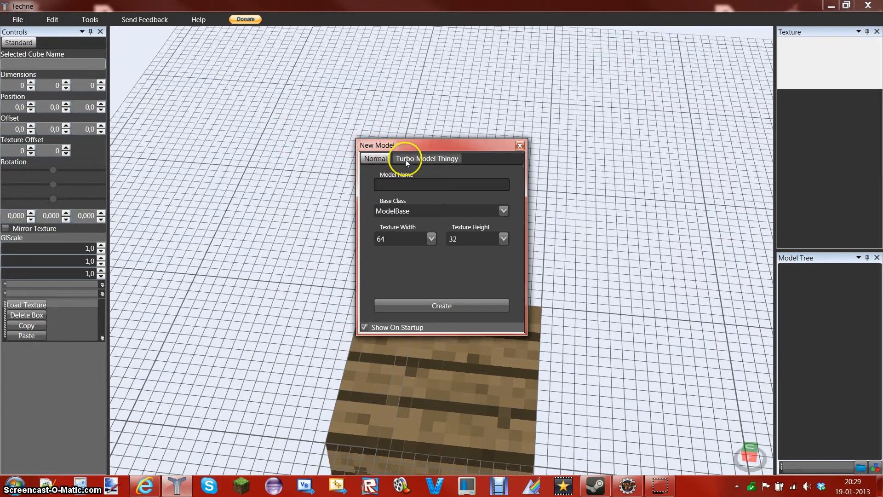
{"action": "left_click", "coordinate": [375, 159]}
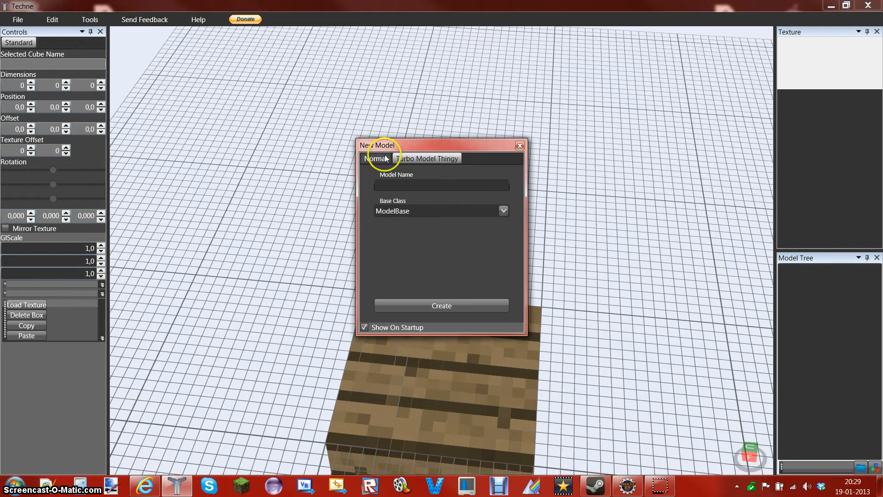
{"action": "left_click", "coordinate": [375, 158]}
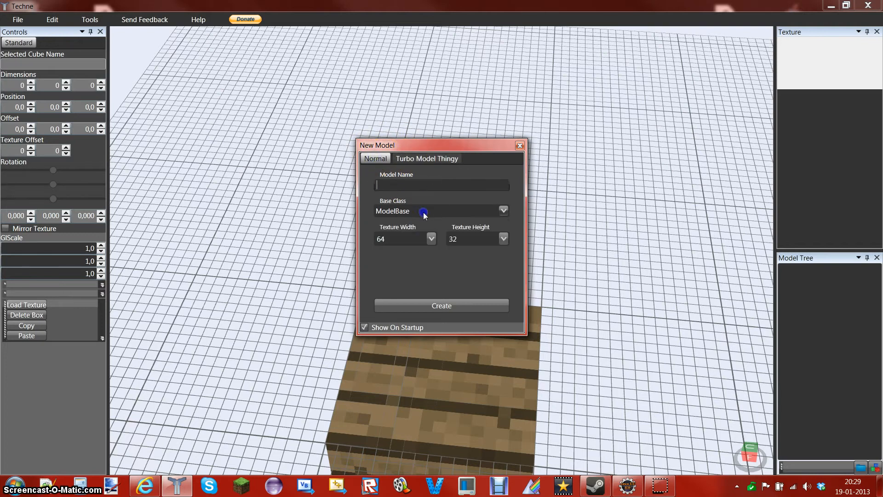
{"action": "left_click", "coordinate": [501, 211]}
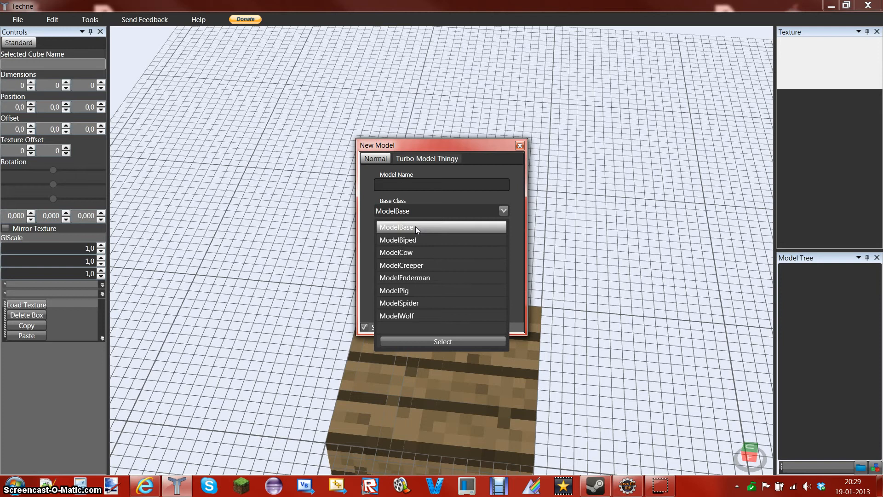
{"action": "mouse_move", "coordinate": [397, 240]}
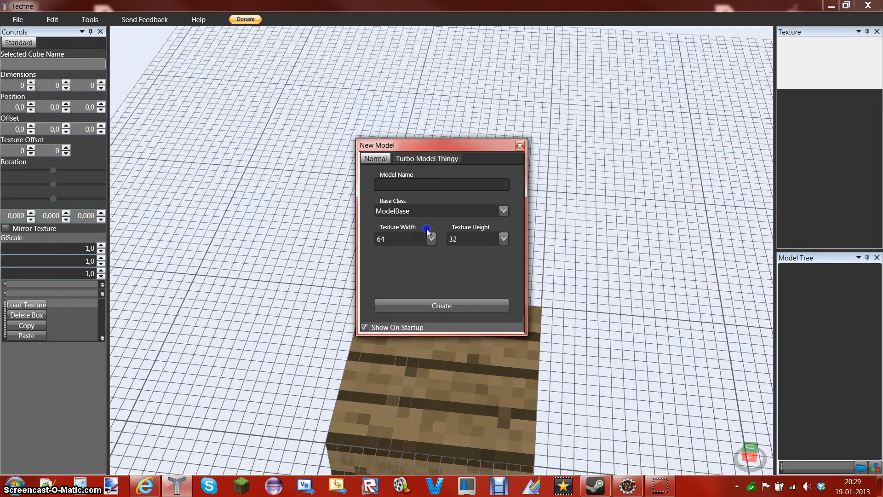
{"action": "mouse_move", "coordinate": [429, 246]}
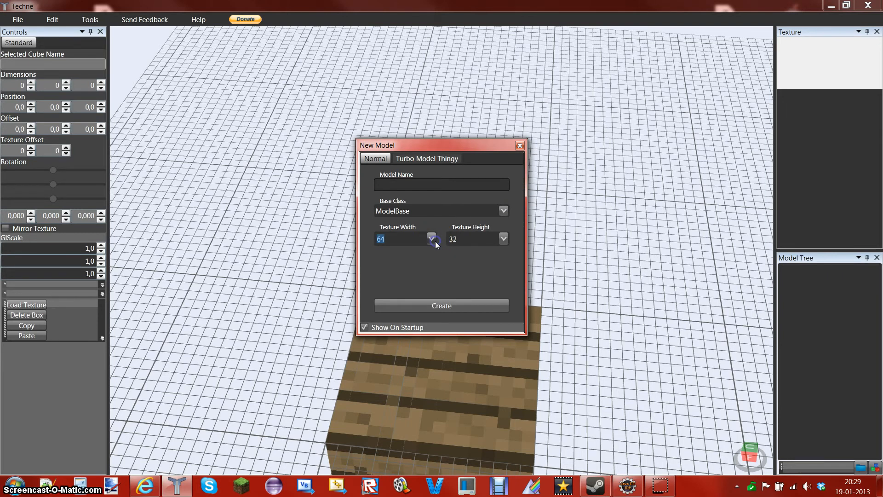
Set the new model's texture height to 64
{"action": "left_click", "coordinate": [502, 239]}
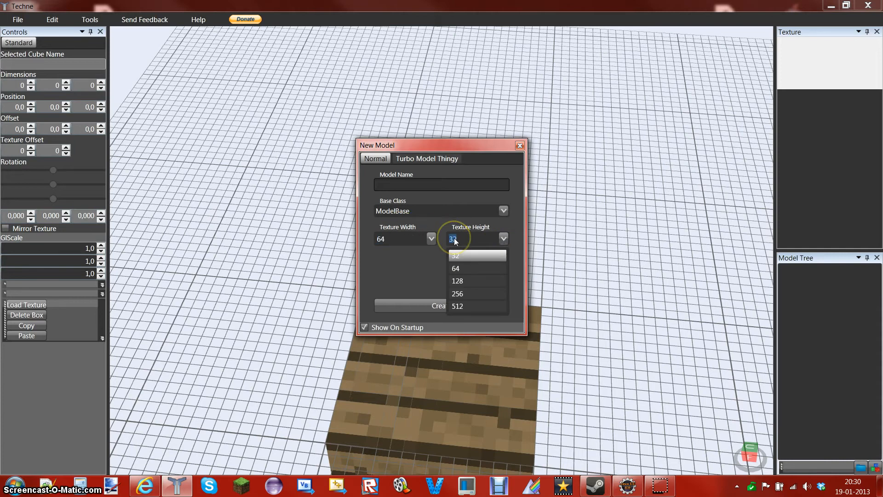
{"action": "mouse_move", "coordinate": [486, 243]}
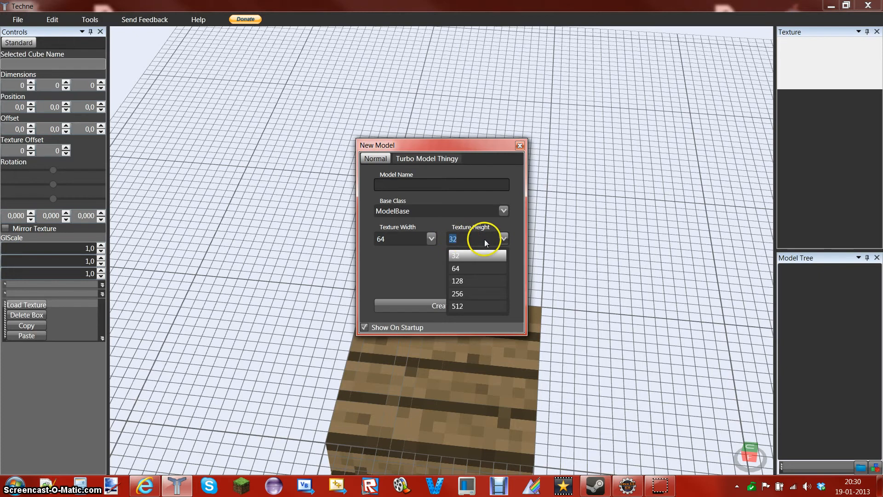
{"action": "mouse_move", "coordinate": [432, 239]}
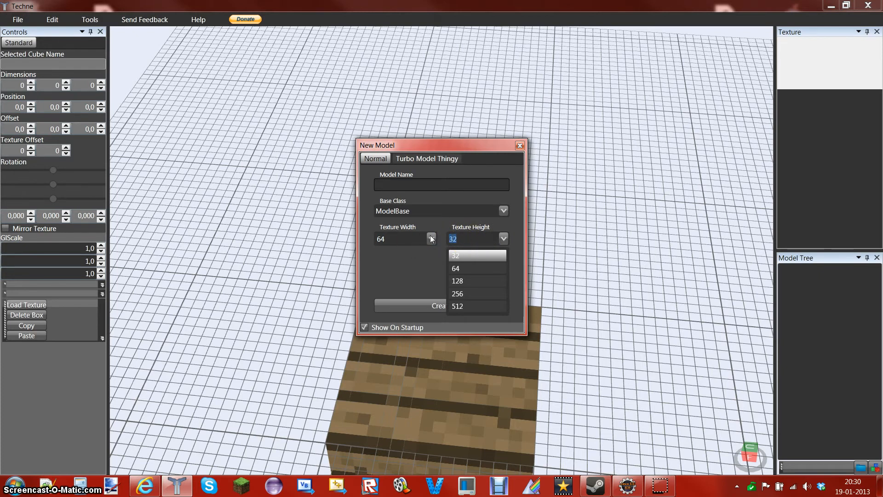
{"action": "mouse_move", "coordinate": [466, 230]}
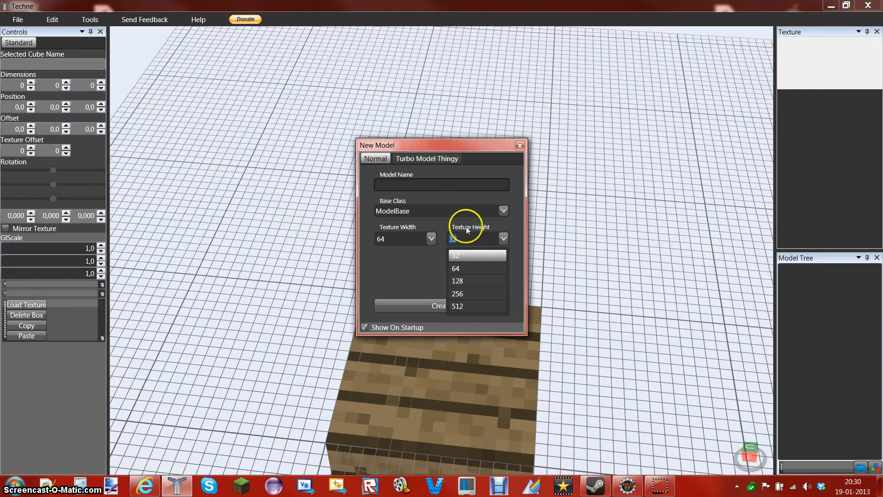
{"action": "mouse_move", "coordinate": [471, 245]}
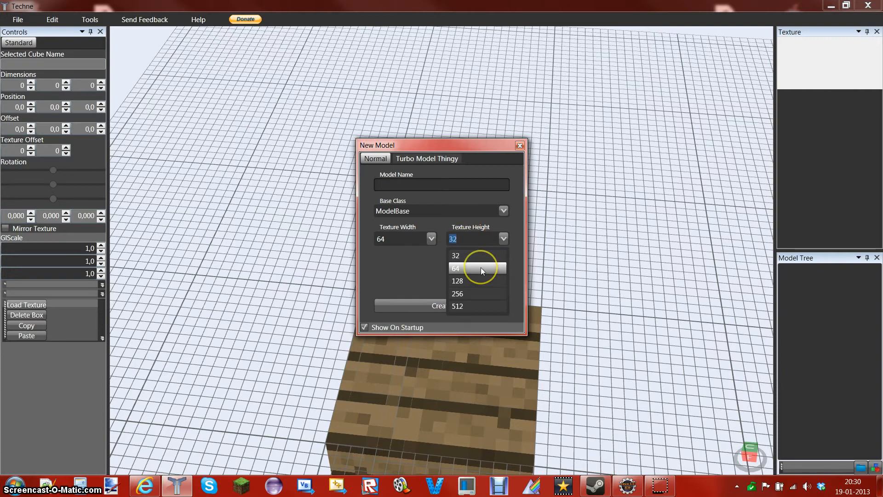
{"action": "mouse_move", "coordinate": [465, 294]}
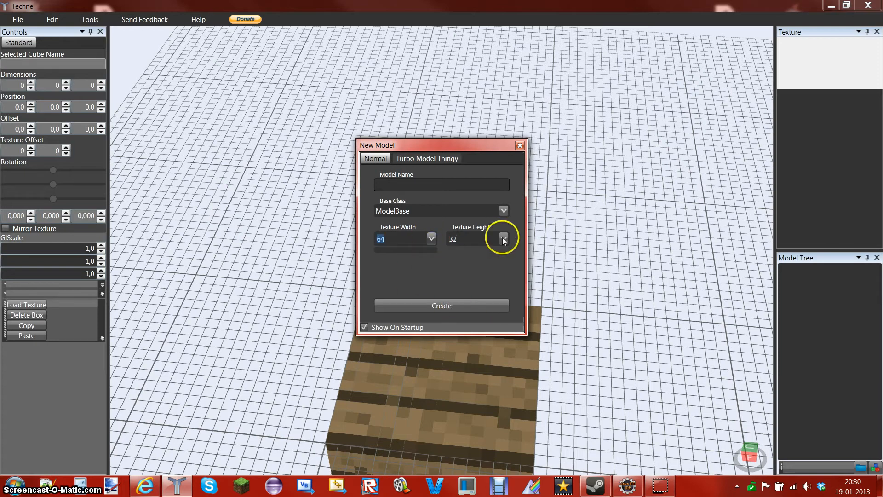
{"action": "mouse_move", "coordinate": [519, 241]}
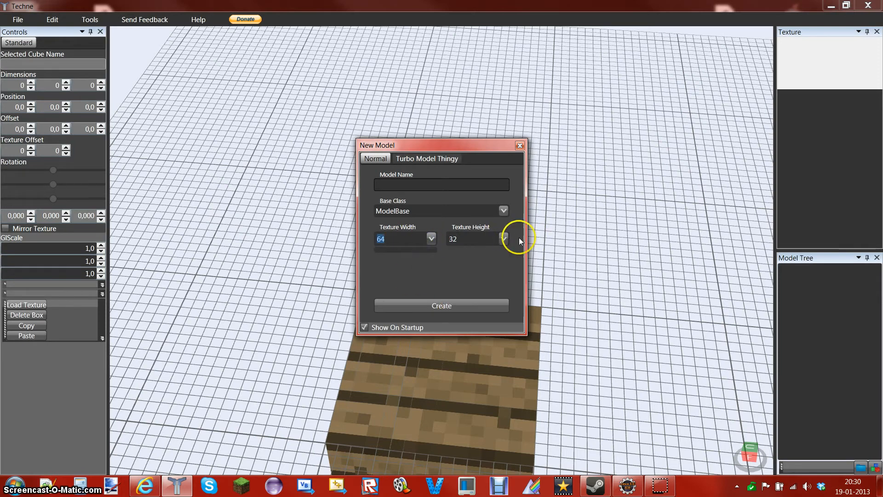
{"action": "left_click", "coordinate": [502, 239]}
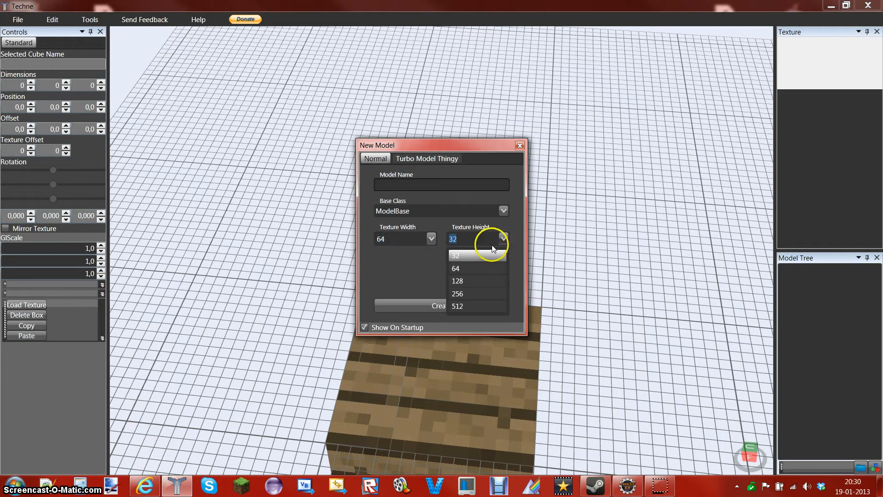
{"action": "left_click", "coordinate": [455, 268]}
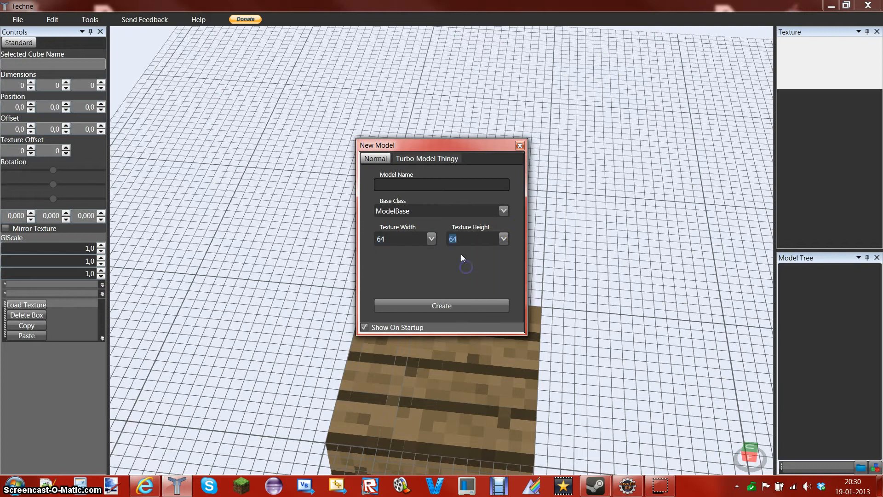
{"action": "mouse_move", "coordinate": [437, 182]}
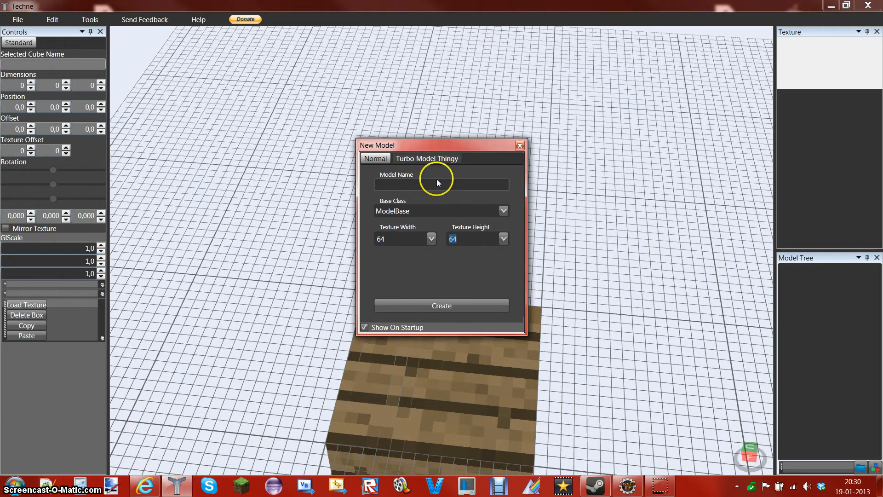
Name the model ModiumMonster and create it
{"action": "left_click", "coordinate": [441, 185]}
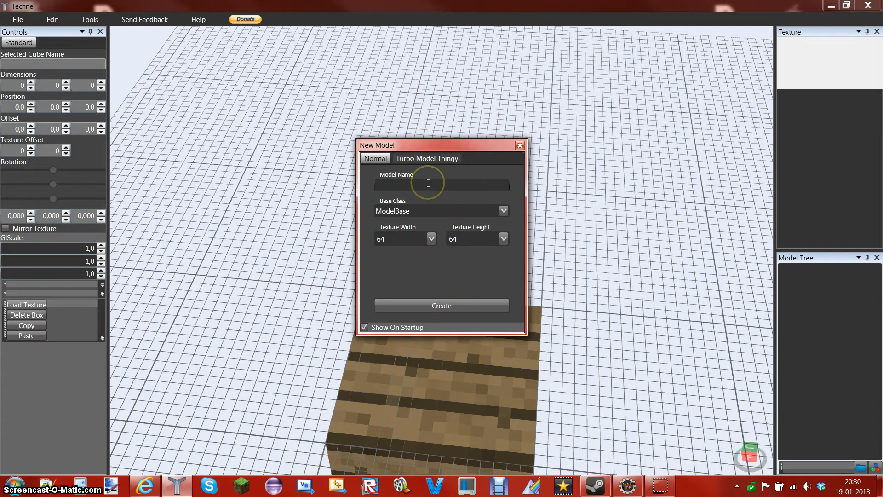
{"action": "left_click", "coordinate": [441, 185]}
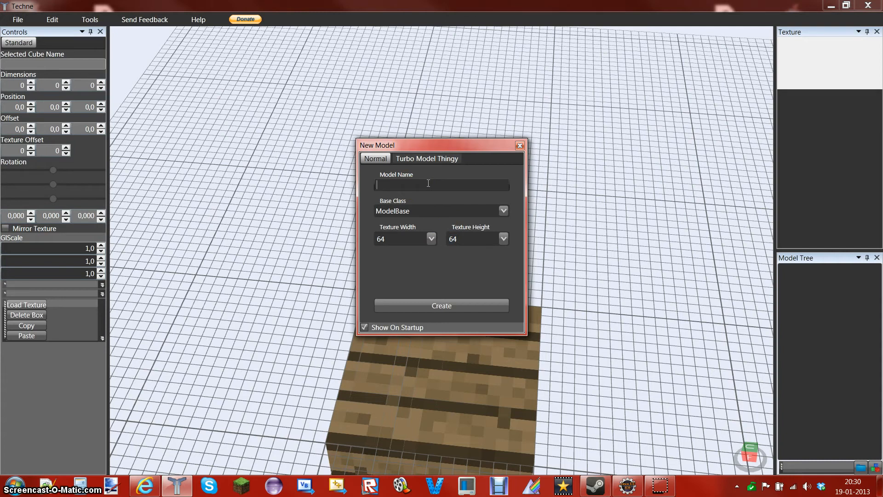
{"action": "type", "text": "Modium"}
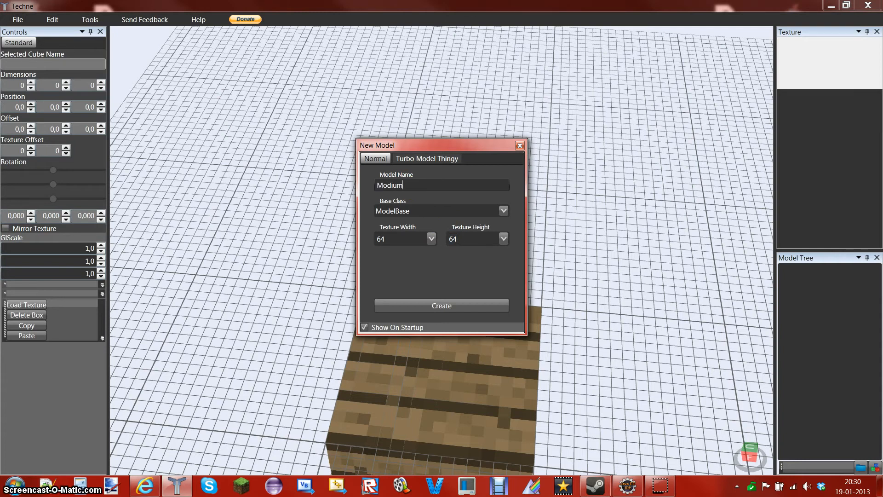
{"action": "type", "text": "Mo"}
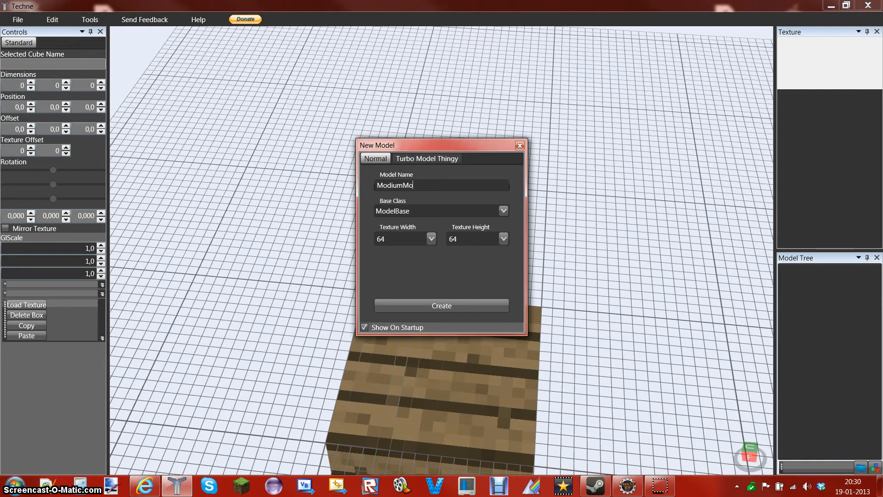
{"action": "type", "text": "nster"}
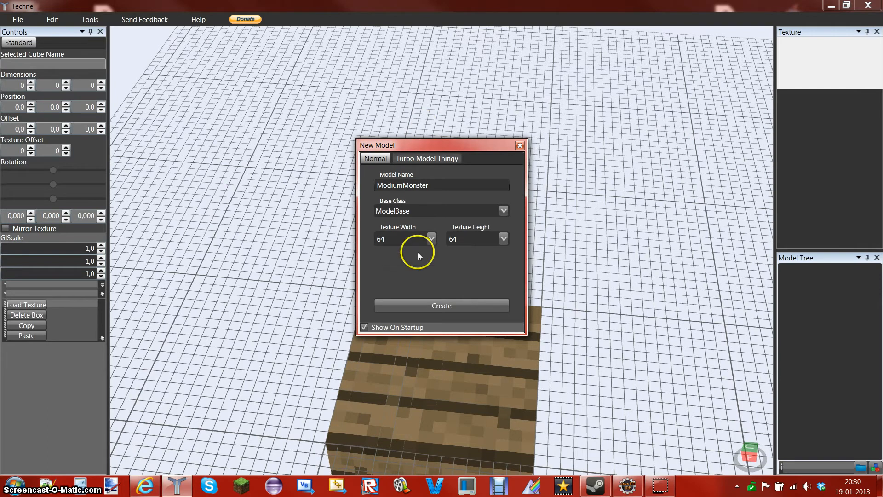
{"action": "left_click", "coordinate": [441, 305]}
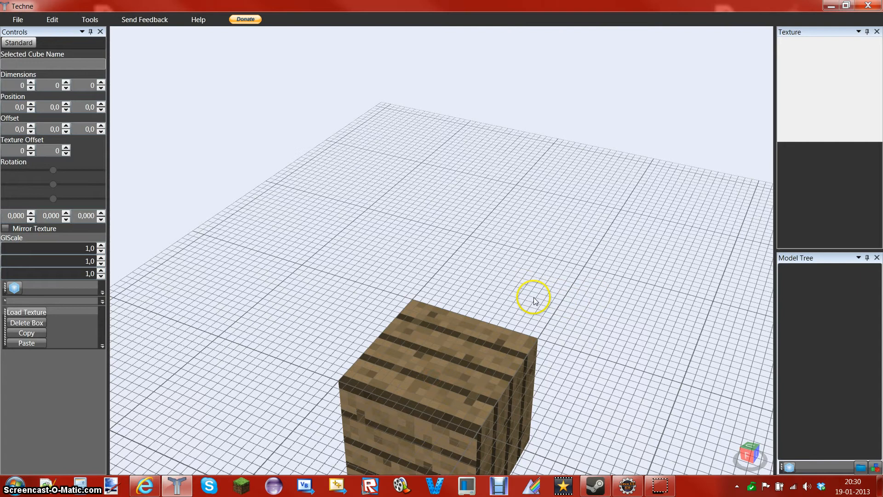
{"action": "mouse_move", "coordinate": [392, 231]}
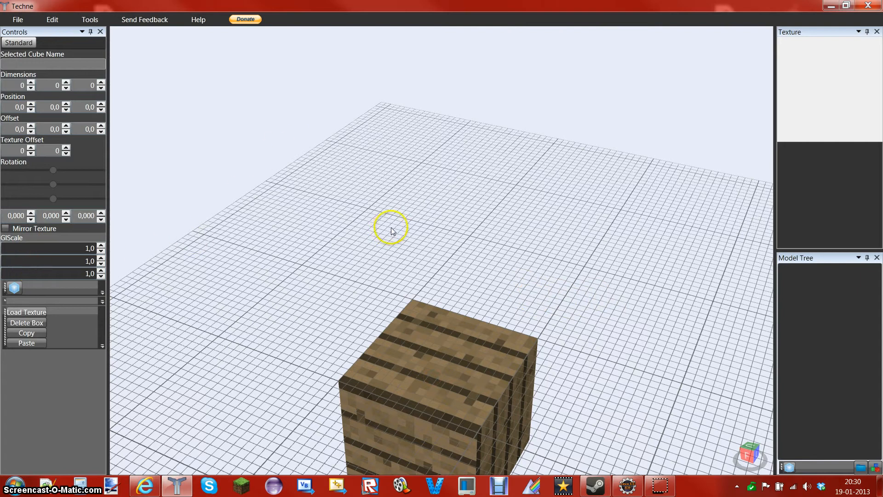
{"action": "mouse_move", "coordinate": [14, 287]}
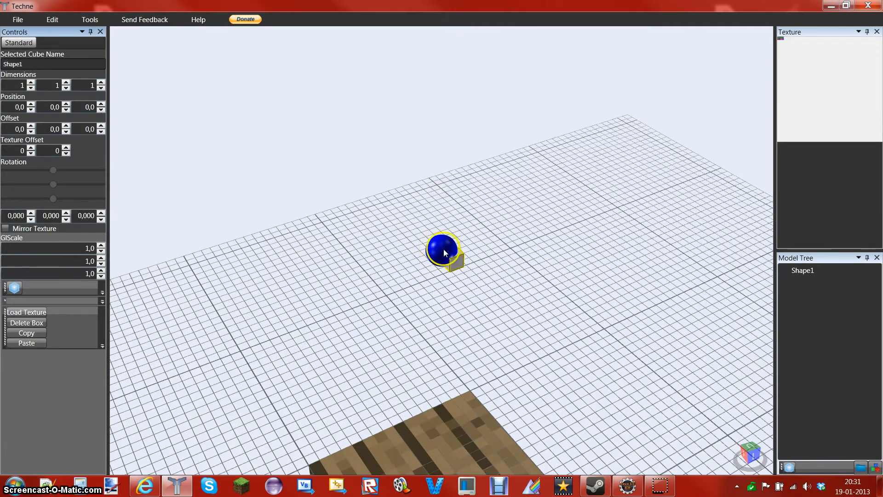
{"action": "mouse_move", "coordinate": [371, 179]}
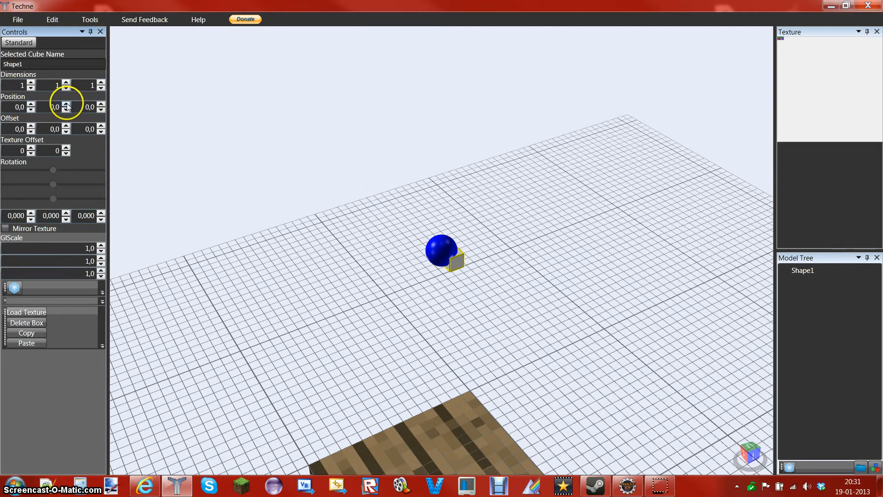
Raise Shape1's Y position to 23 with the spinner arrows
{"action": "left_click", "coordinate": [65, 105]}
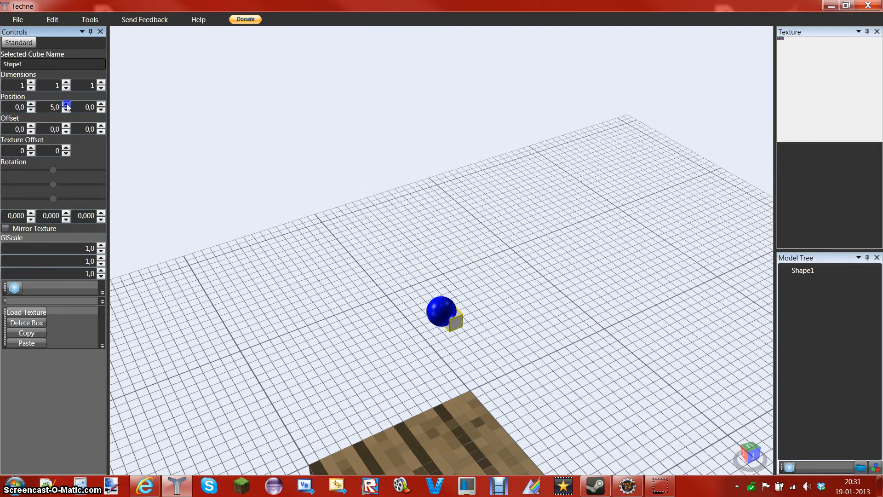
{"action": "left_click", "coordinate": [67, 104]}
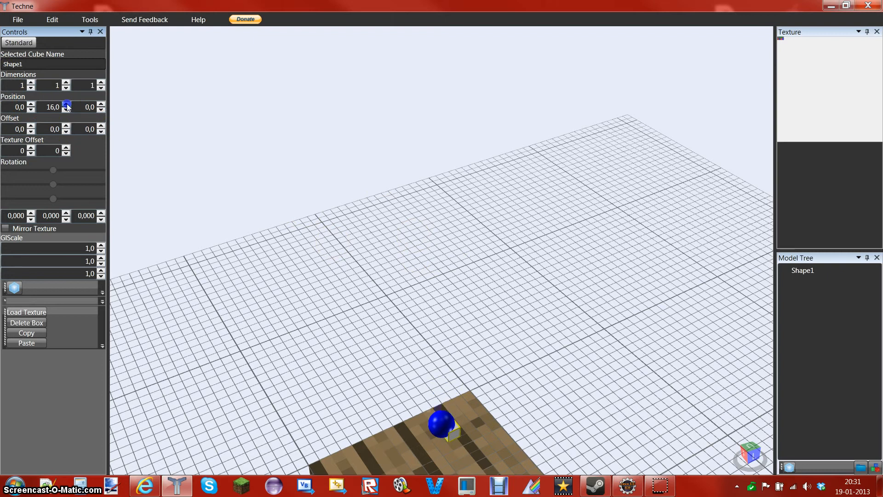
{"action": "left_click", "coordinate": [66, 105]}
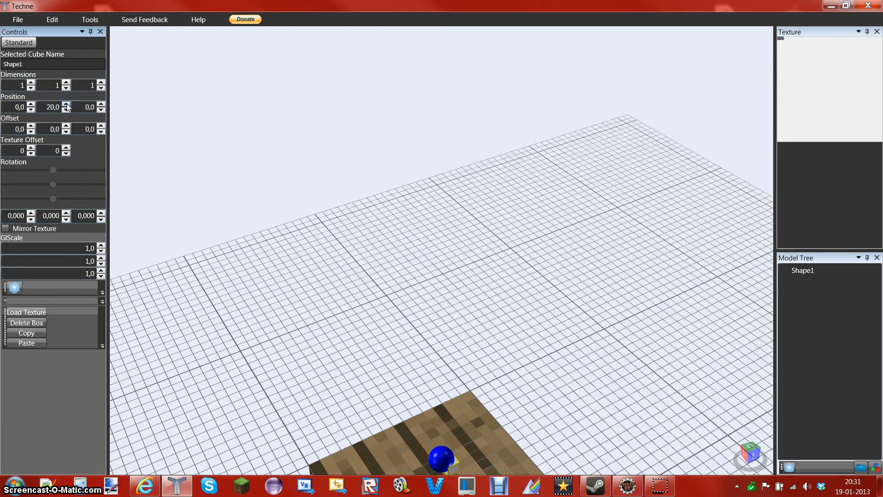
{"action": "left_click", "coordinate": [26, 323]}
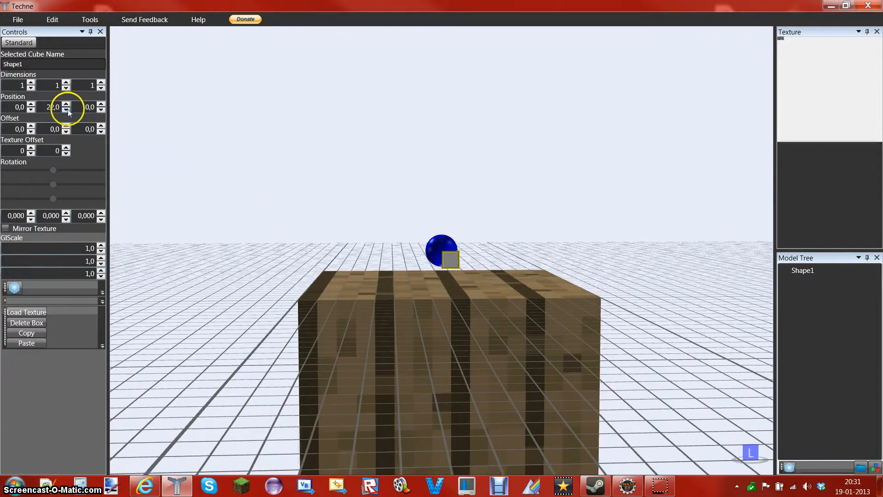
{"action": "left_click", "coordinate": [65, 104]}
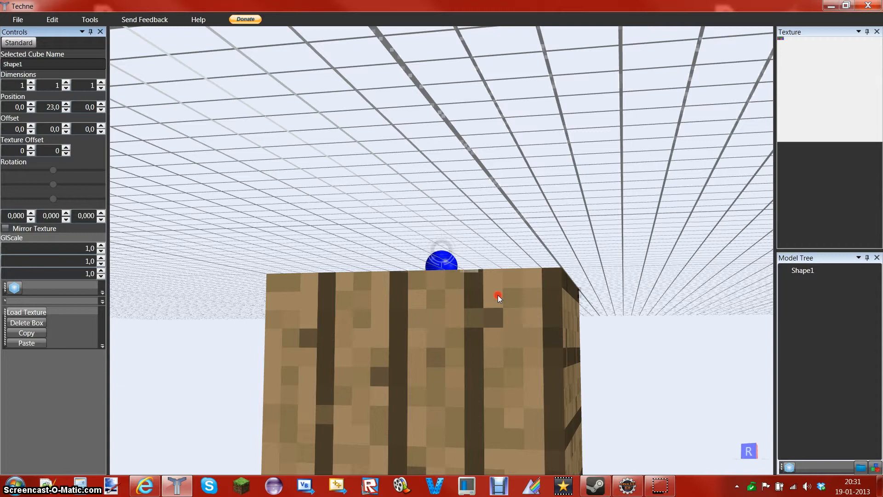
{"action": "left_click", "coordinate": [65, 105]}
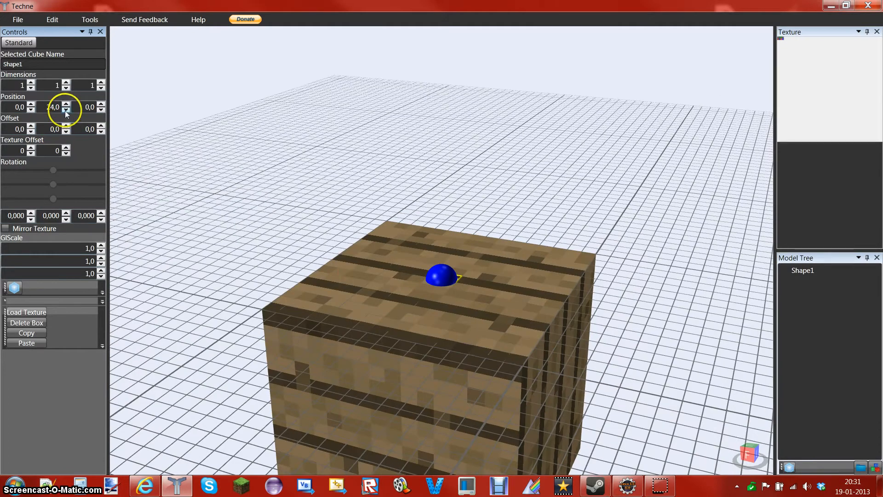
{"action": "left_click", "coordinate": [65, 110]}
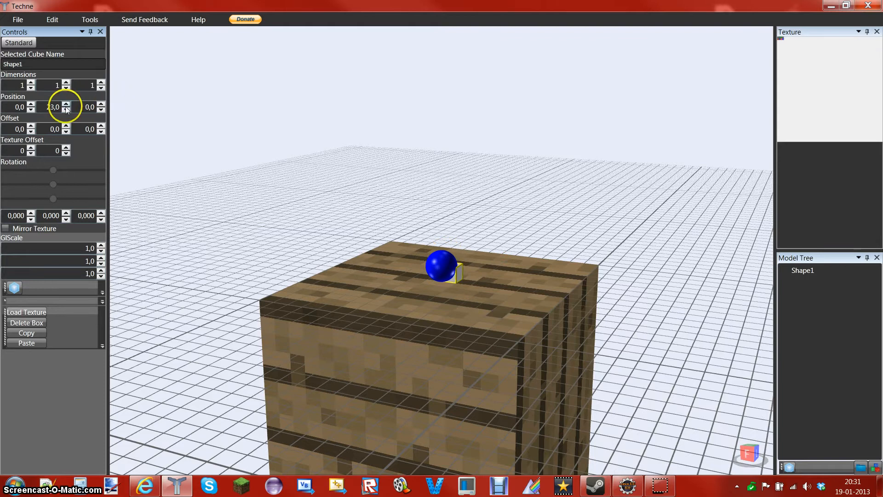
{"action": "left_click", "coordinate": [65, 109]}
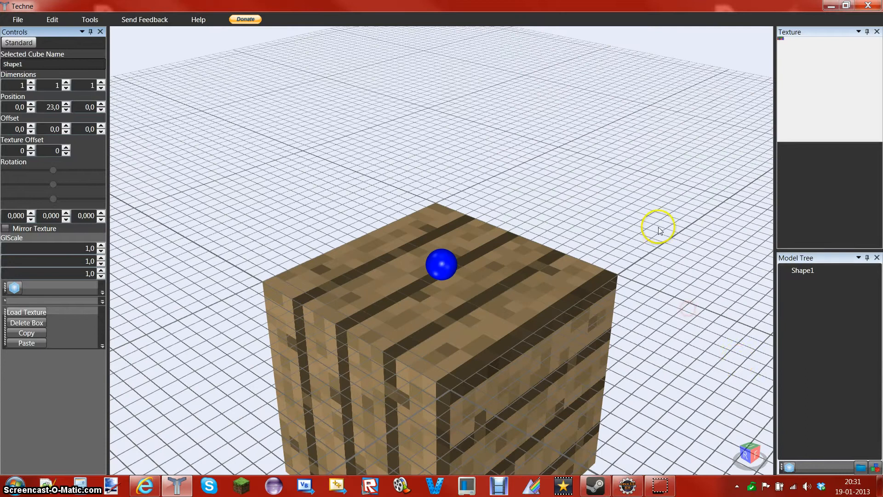
{"action": "left_click", "coordinate": [749, 451]}
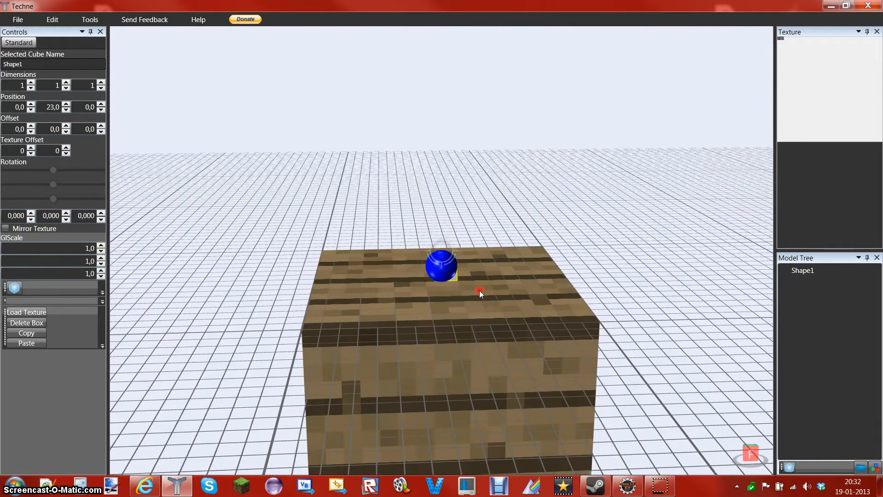
{"action": "mouse_move", "coordinate": [412, 313]}
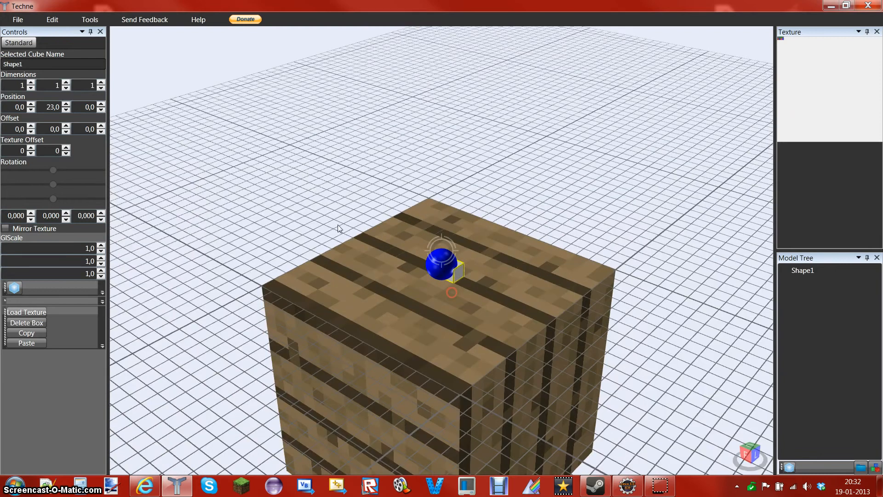
{"action": "left_click", "coordinate": [102, 82]}
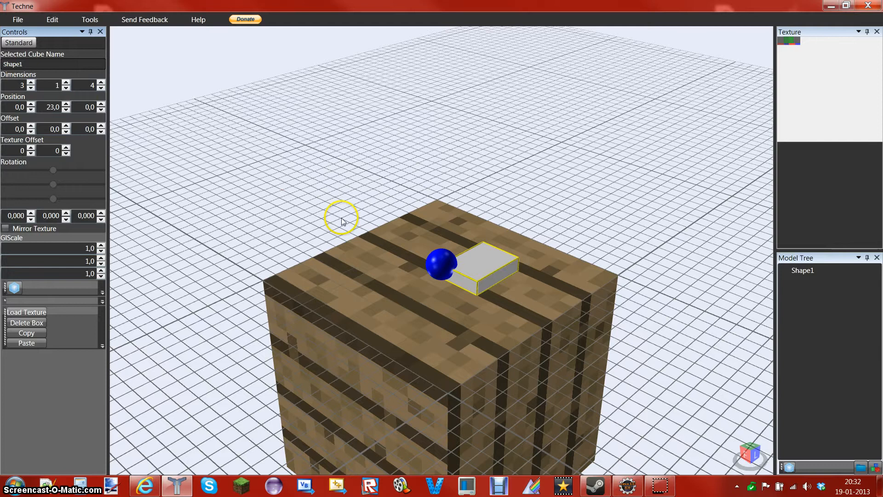
Make the box 4×3×4 at position -2,21,-2 and start renaming it Body
{"action": "left_click", "coordinate": [32, 83]}
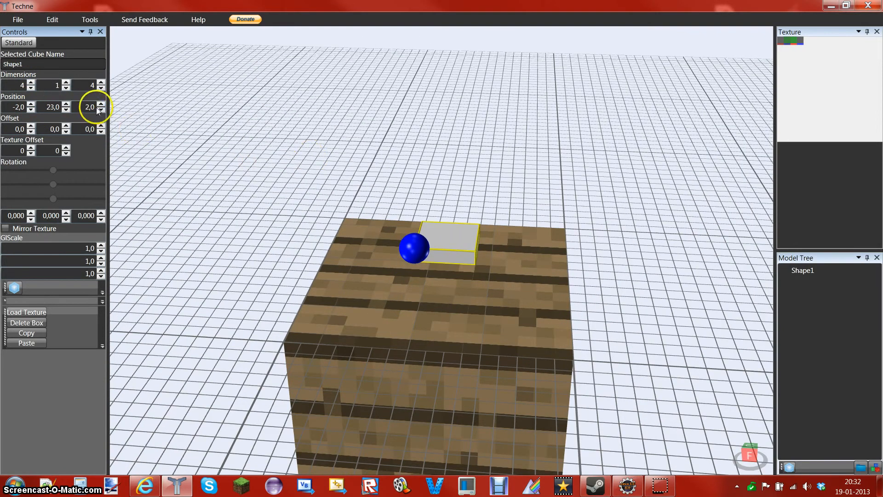
{"action": "left_click", "coordinate": [101, 110]}
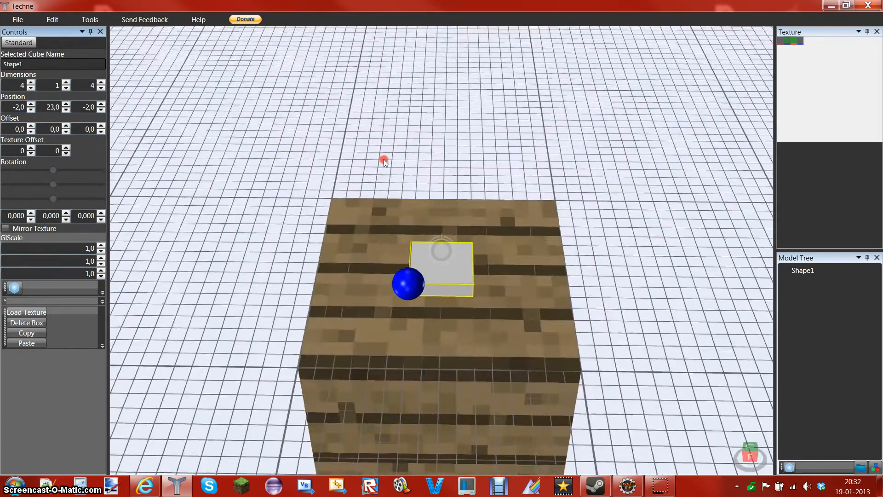
{"action": "left_click", "coordinate": [66, 83]}
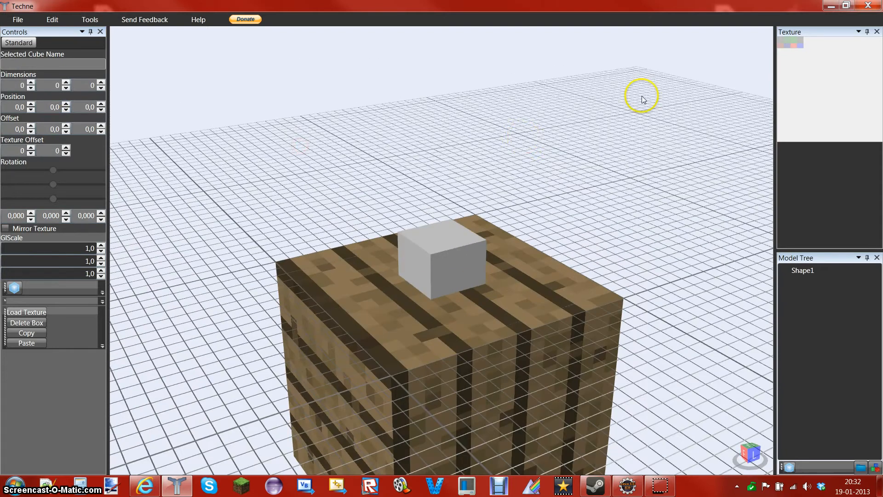
{"action": "left_click", "coordinate": [442, 259]}
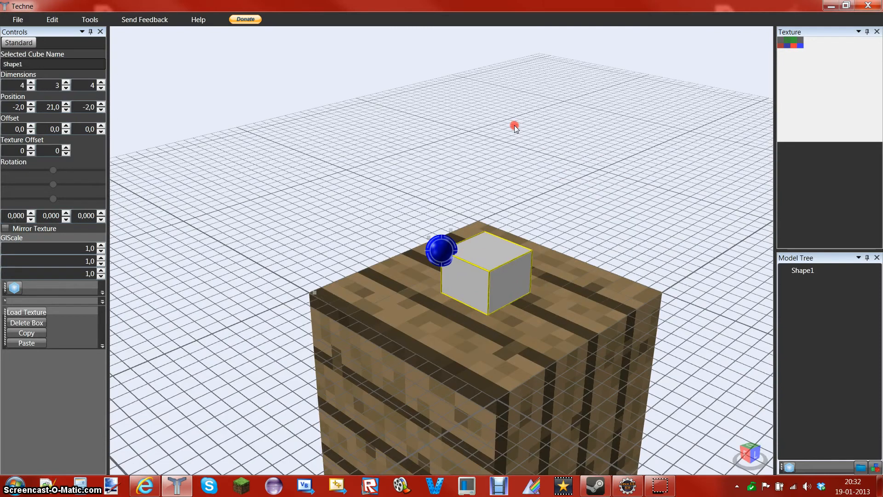
{"action": "mouse_move", "coordinate": [39, 164]}
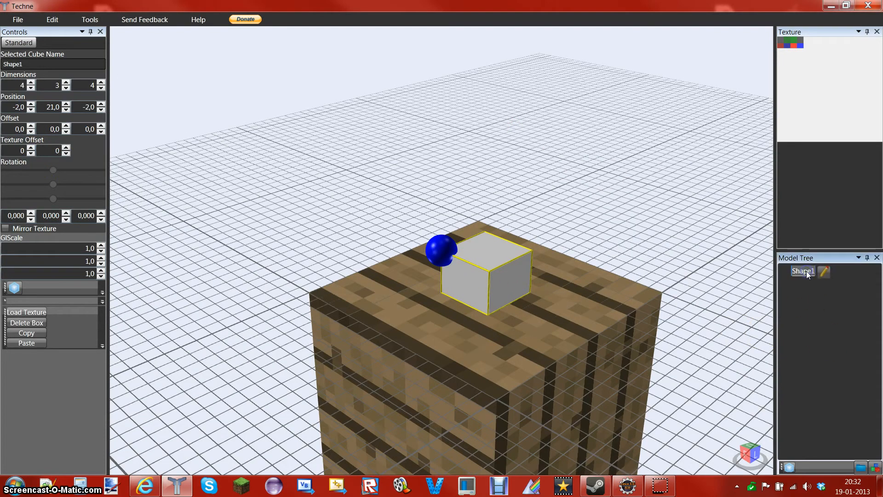
{"action": "double_click", "coordinate": [802, 271]}
{"action": "type", "text": "Body"}
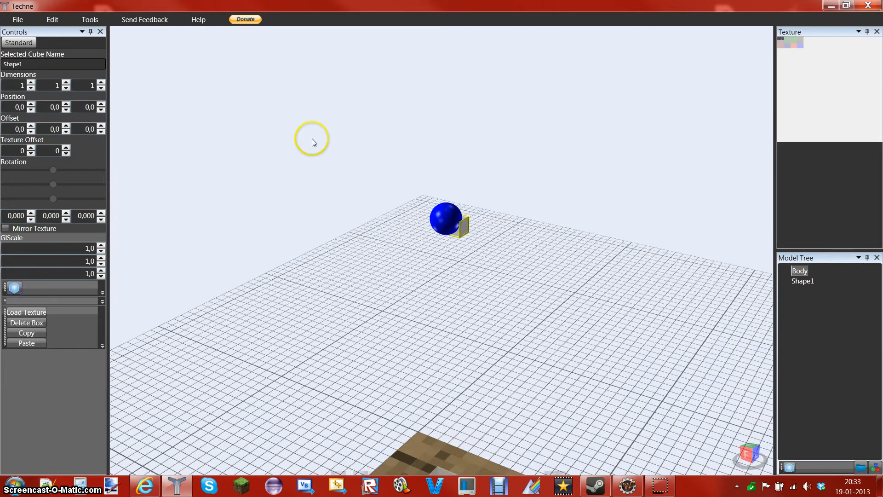
Move the small cube to 2,20,-3 and start renaming it EyeLeft
{"action": "left_click", "coordinate": [66, 105]}
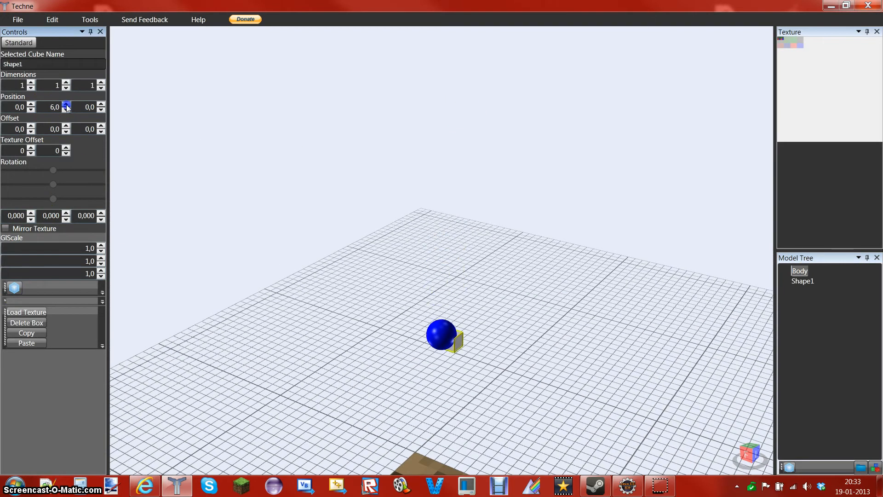
{"action": "left_click", "coordinate": [65, 105]}
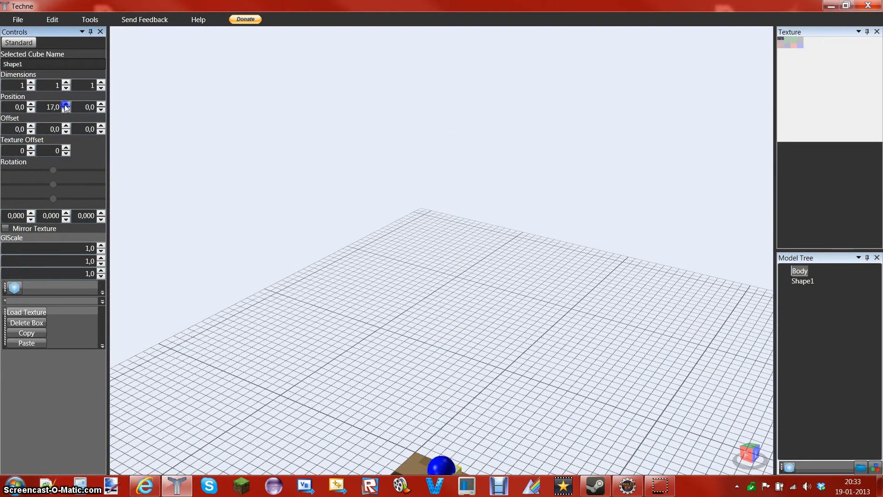
{"action": "left_click", "coordinate": [66, 105]}
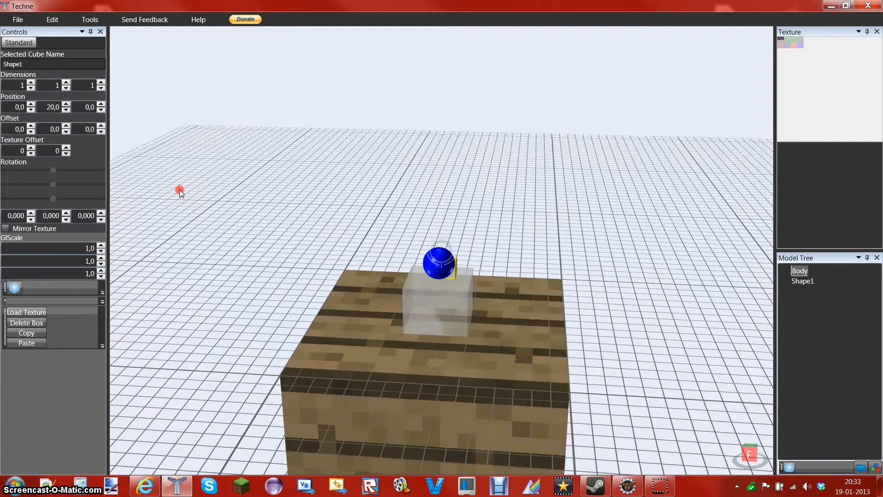
{"action": "left_click", "coordinate": [102, 104]}
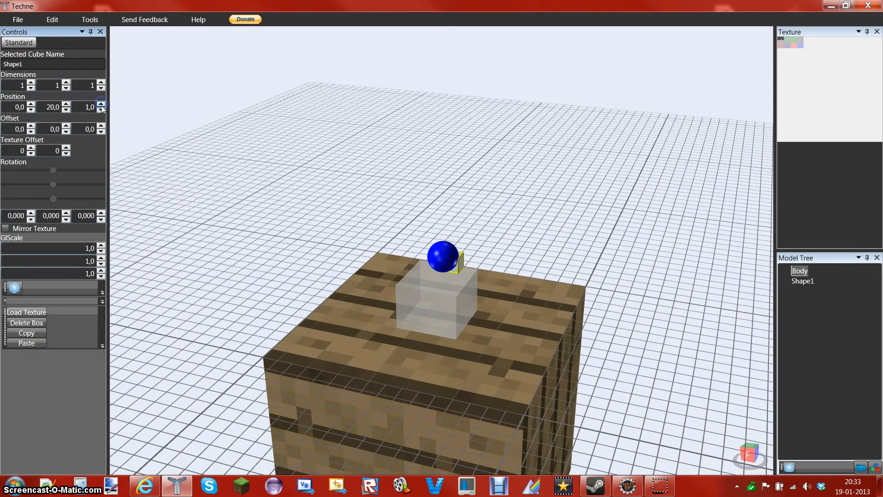
{"action": "left_click", "coordinate": [101, 109]}
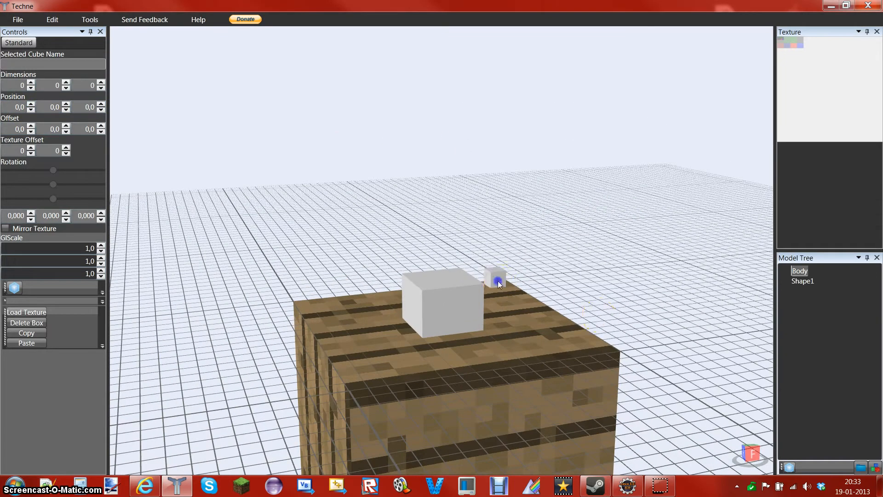
{"action": "left_click", "coordinate": [802, 281]}
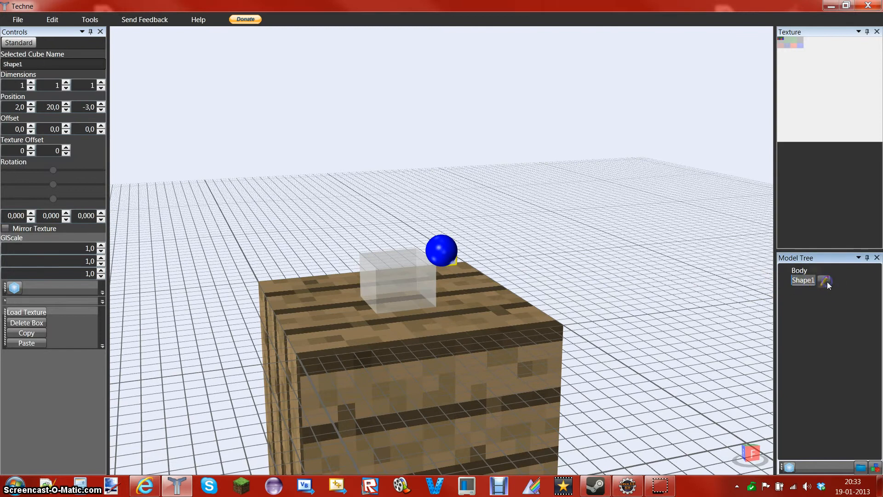
{"action": "double_click", "coordinate": [803, 281]}
{"action": "type", "text": "EyeLeft"}
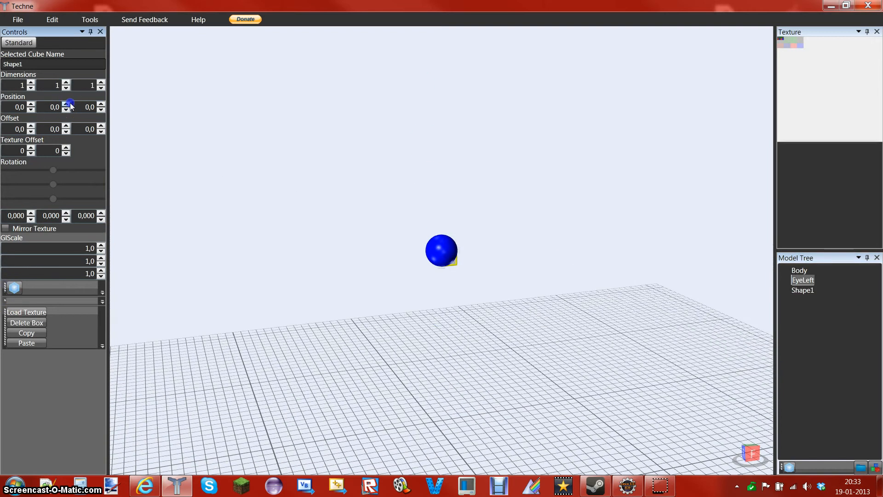
Place the newest cube at position -3,20,-3
{"action": "left_click", "coordinate": [66, 105]}
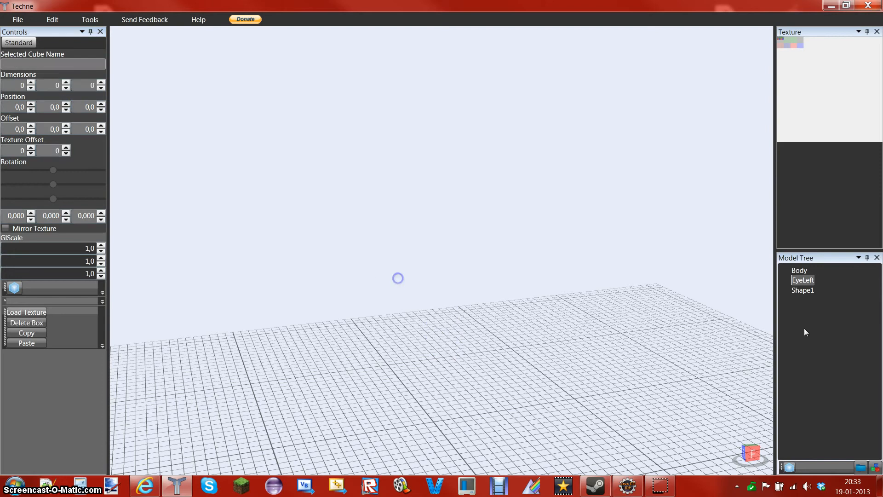
{"action": "left_click", "coordinate": [802, 288]}
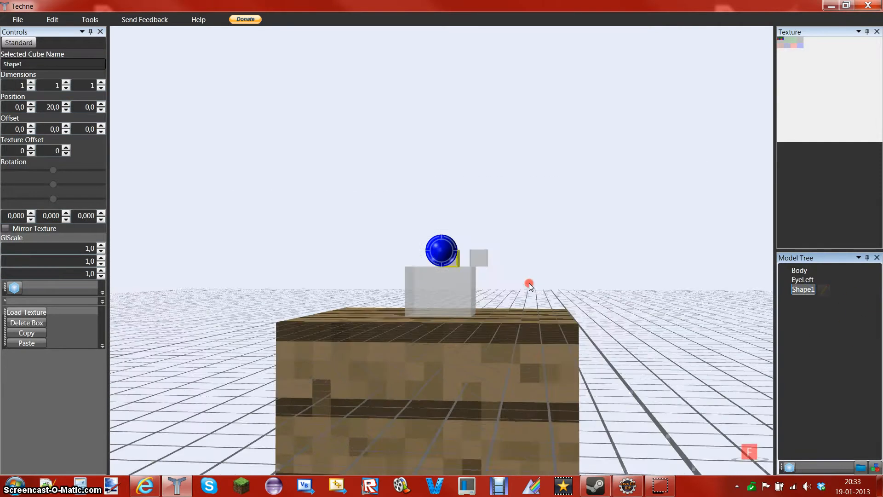
{"action": "left_click", "coordinate": [101, 104]}
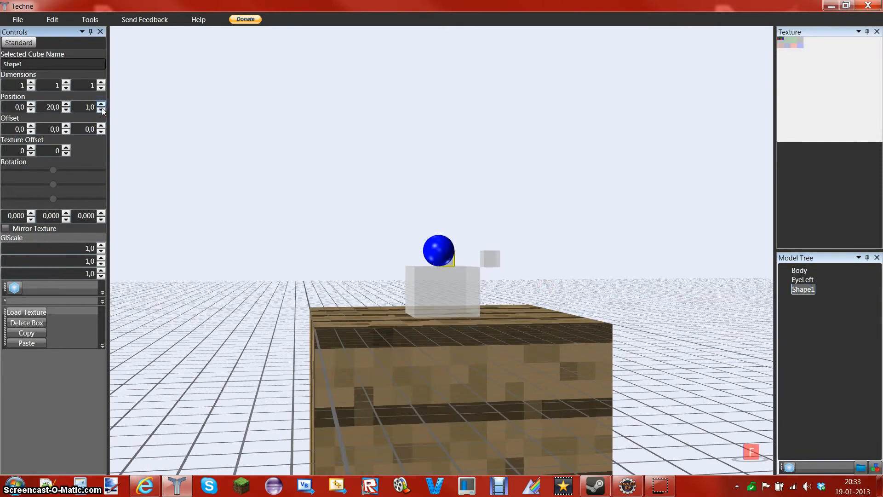
{"action": "left_click", "coordinate": [102, 109]}
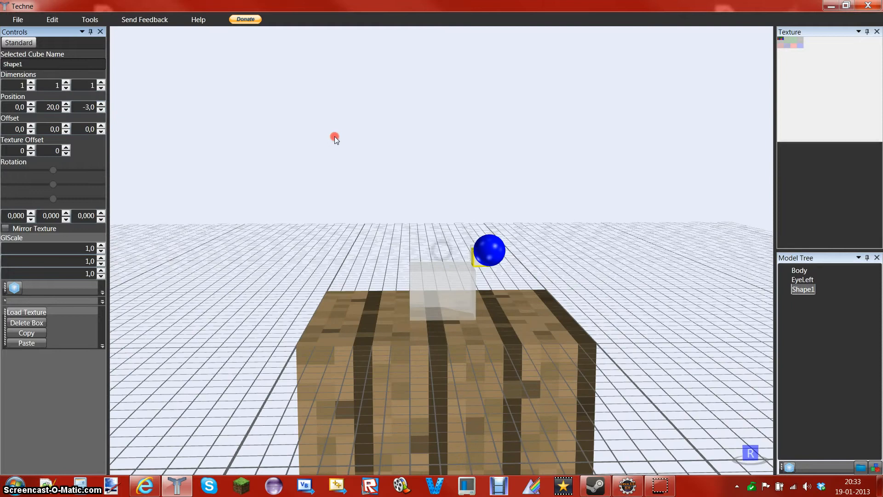
{"action": "left_click", "coordinate": [30, 105]}
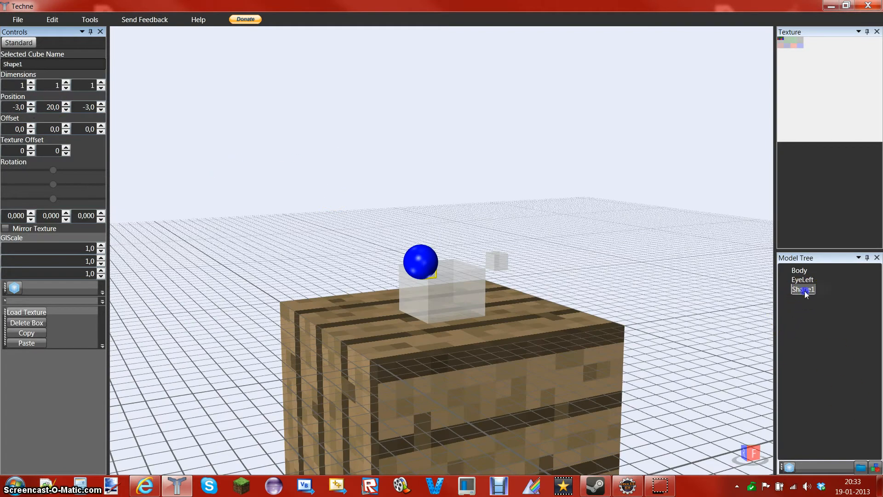
Rename the cube EyeRight
{"action": "double_click", "coordinate": [803, 289]}
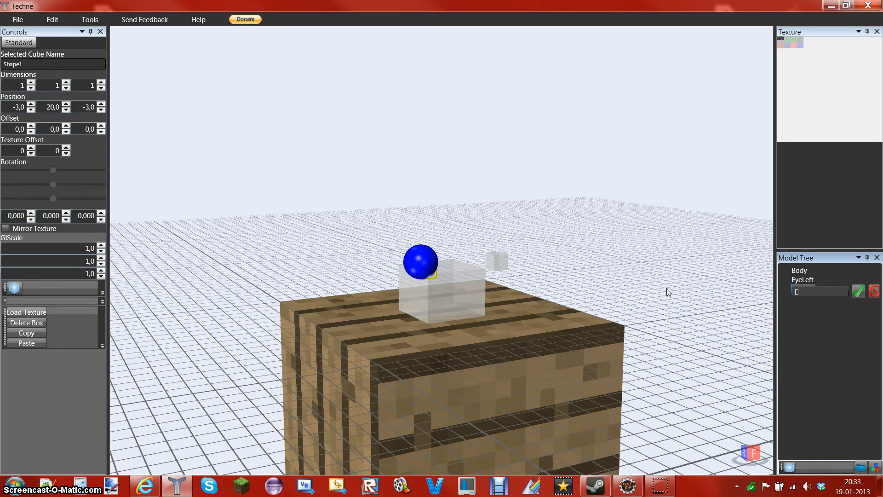
{"action": "type", "text": "EyeRight"}
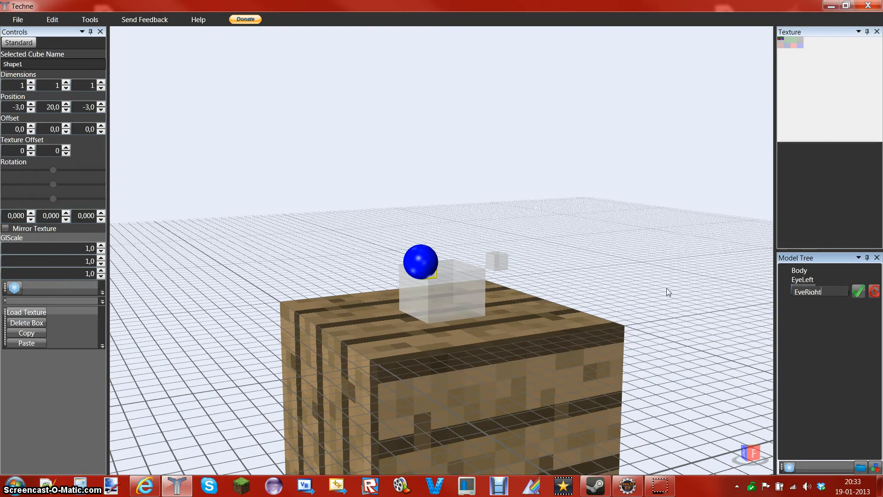
{"action": "left_click", "coordinate": [858, 291]}
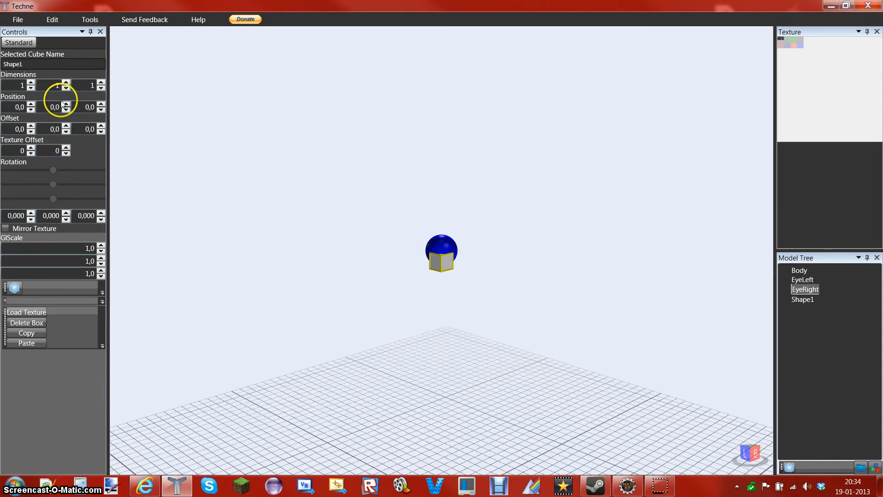
Make the newest cube a 2×1×5 bar at -1,22,2 and start renaming it Tail
{"action": "left_click", "coordinate": [66, 105]}
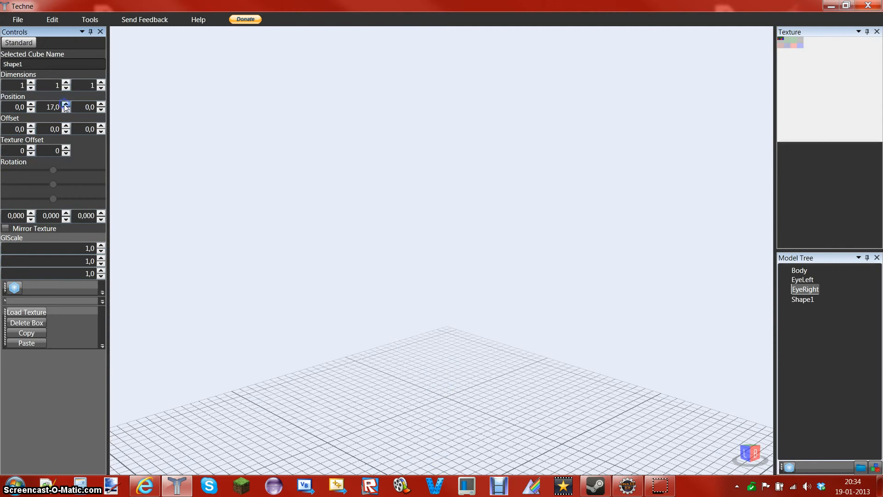
{"action": "left_click", "coordinate": [65, 104]}
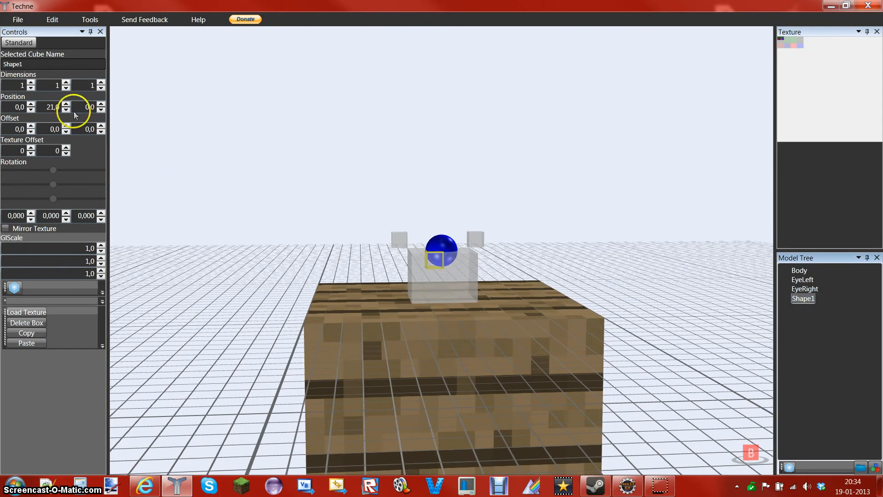
{"action": "left_click", "coordinate": [100, 83]}
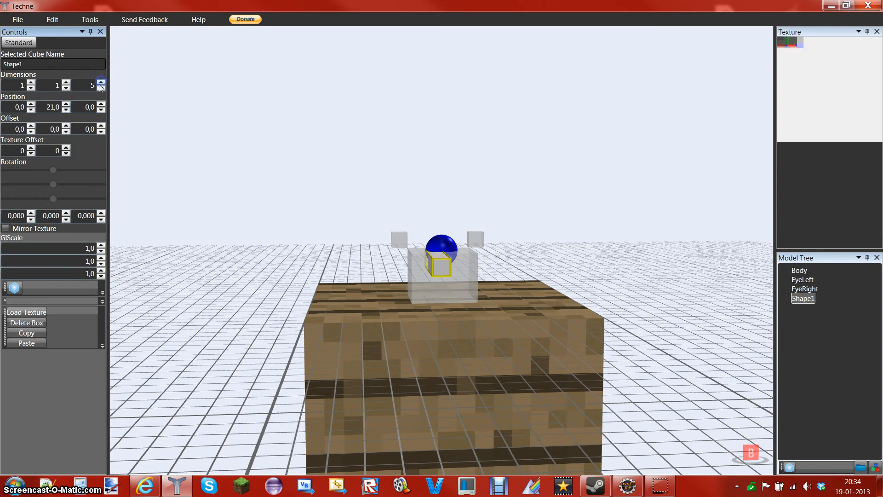
{"action": "left_click", "coordinate": [67, 109]}
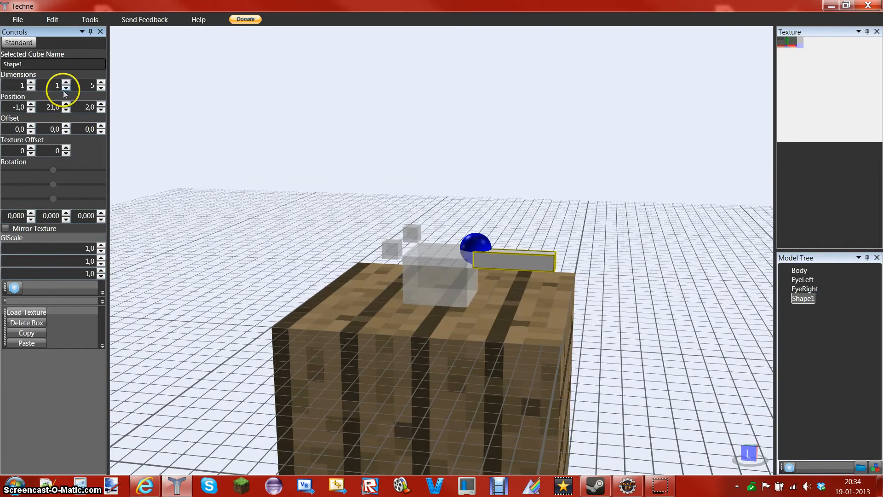
{"action": "left_click", "coordinate": [66, 105]}
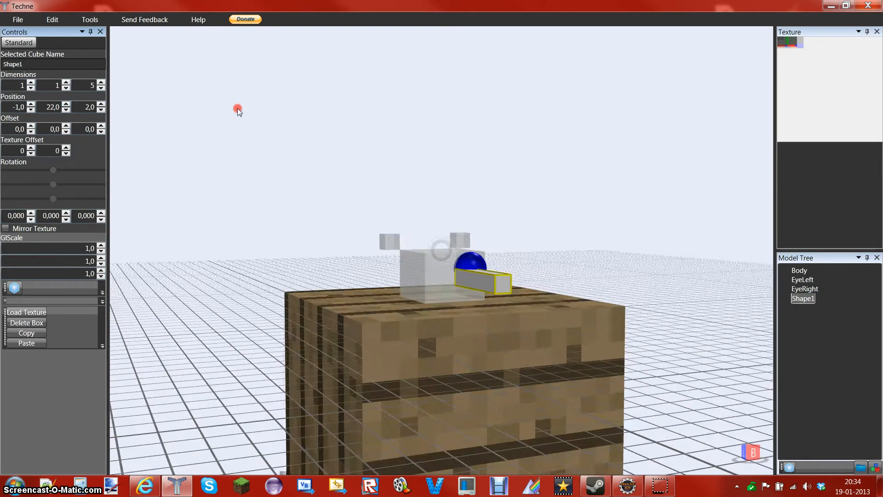
{"action": "left_click", "coordinate": [31, 83]}
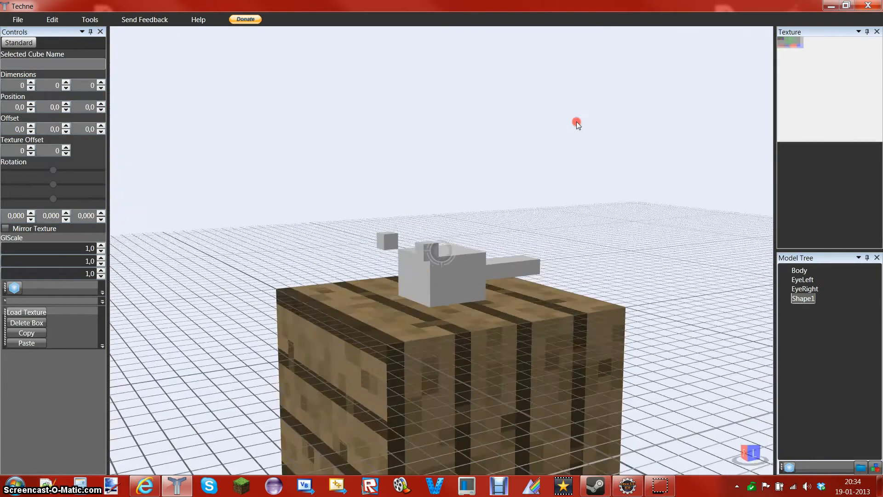
{"action": "left_click", "coordinate": [802, 298]}
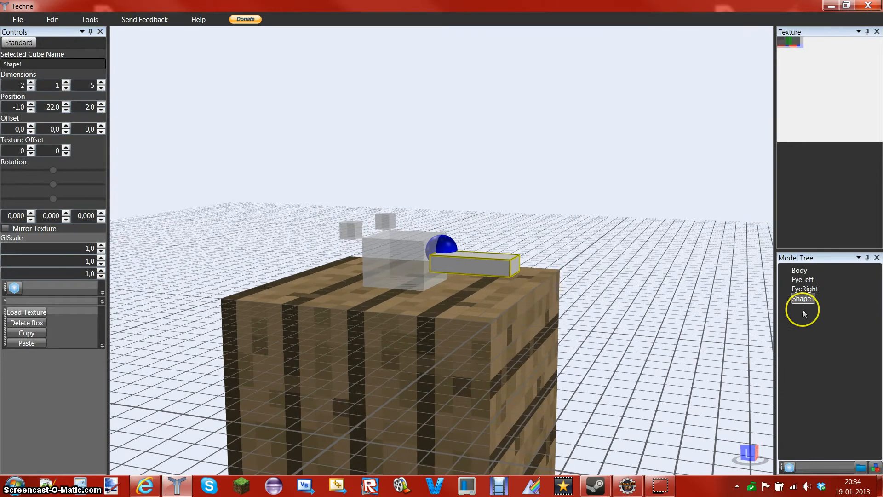
{"action": "double_click", "coordinate": [803, 298]}
{"action": "type", "text": "Tail"}
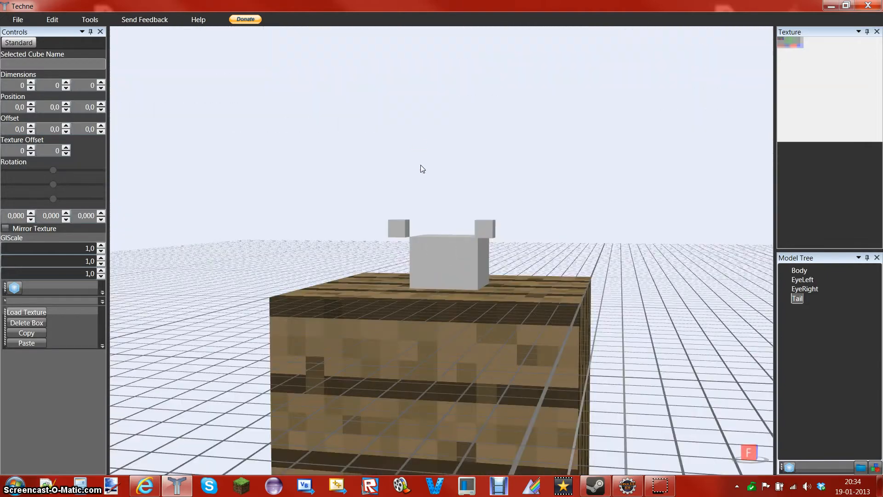
Set ModiumMonster's texture width and height to 32 in Edit Project
{"action": "left_click", "coordinate": [386, 198]}
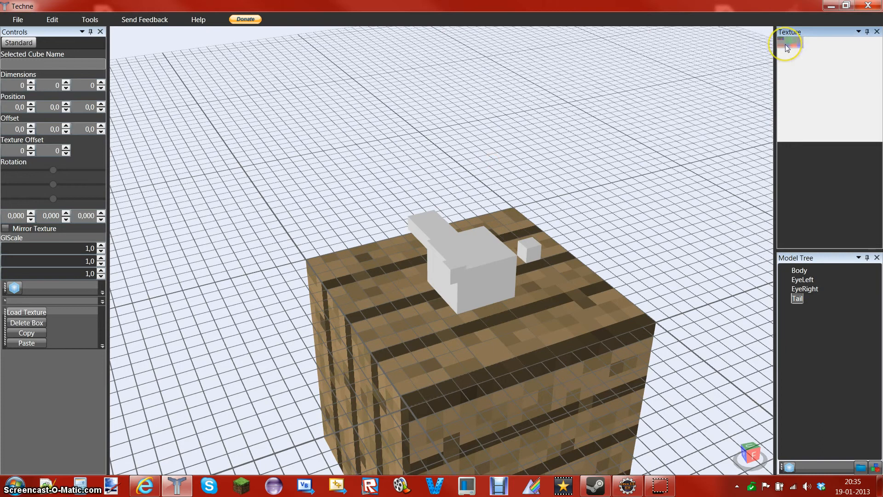
{"action": "mouse_move", "coordinate": [615, 113]}
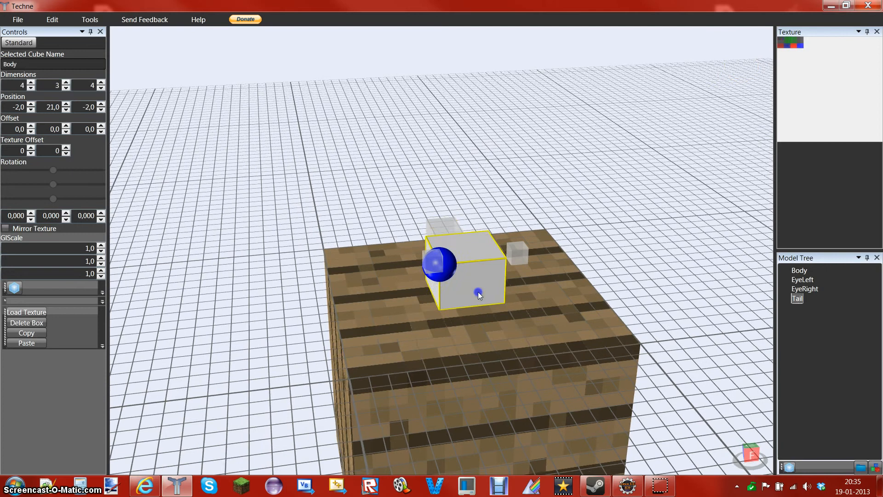
{"action": "left_click", "coordinate": [51, 20]}
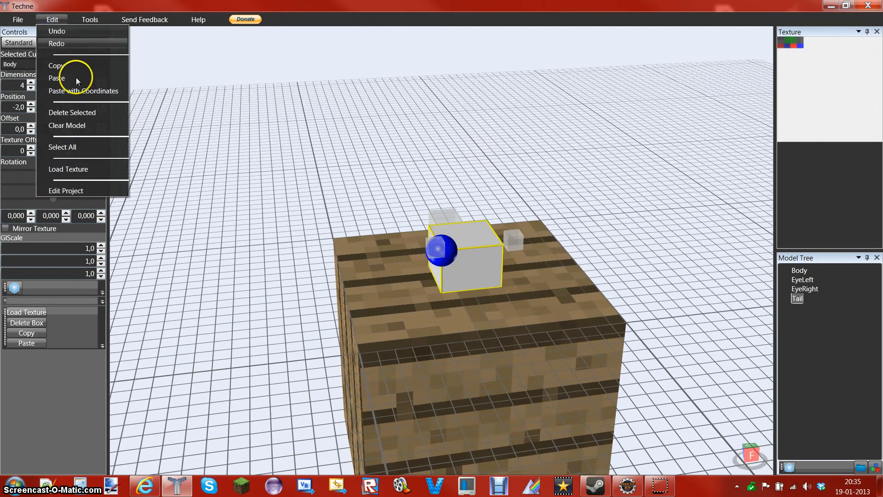
{"action": "left_click", "coordinate": [65, 191]}
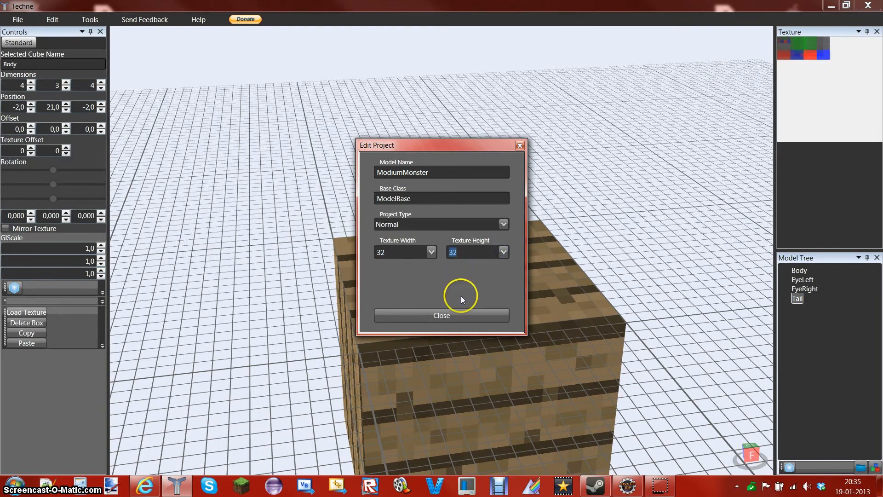
{"action": "left_click", "coordinate": [442, 314]}
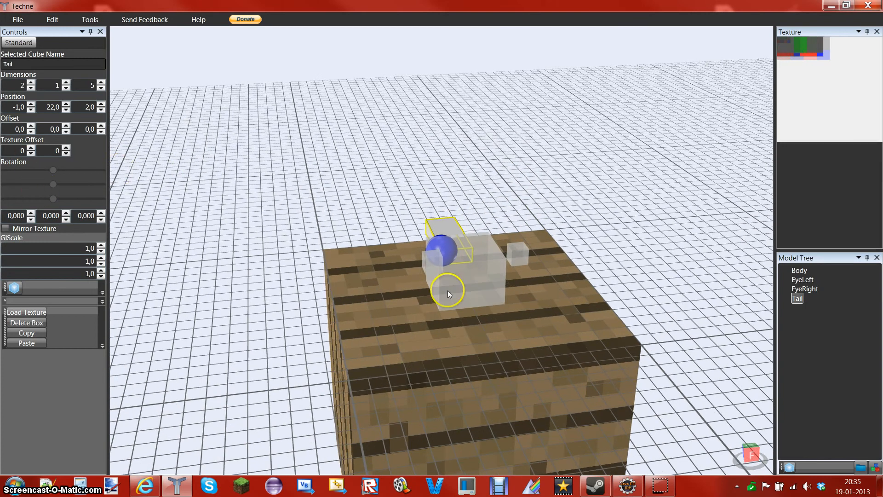
Adjust the Tail cube's texture offset to 0,18
{"action": "left_click", "coordinate": [798, 270]}
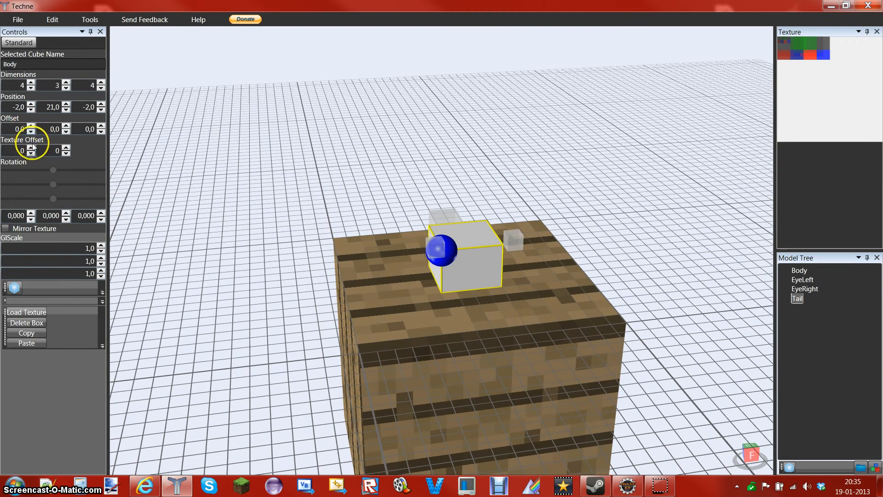
{"action": "left_click", "coordinate": [32, 148]}
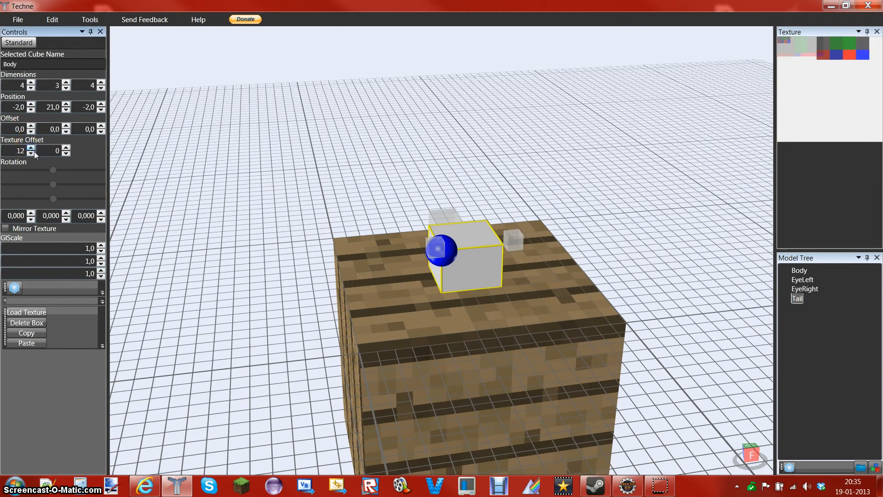
{"action": "left_click", "coordinate": [31, 153]}
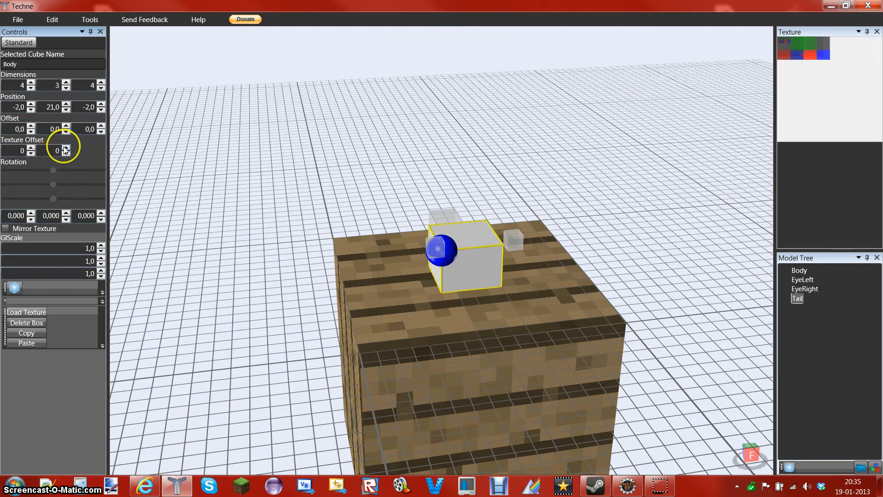
{"action": "left_click", "coordinate": [64, 147]}
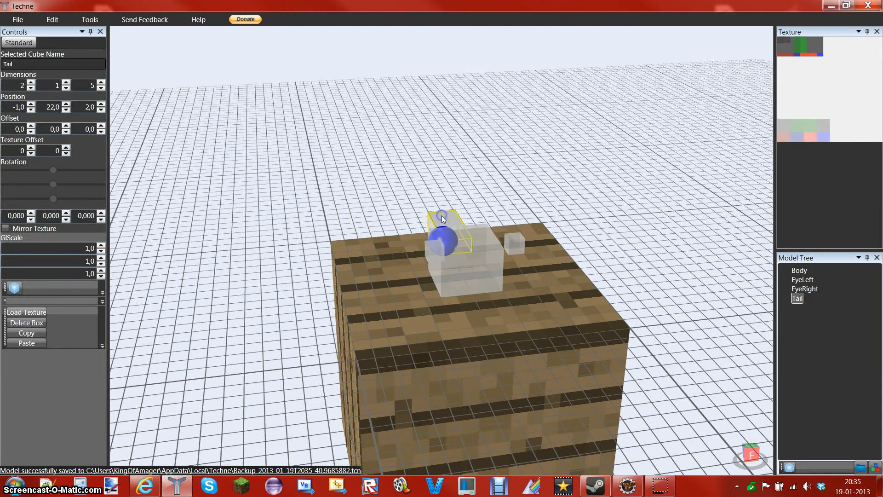
{"action": "left_click", "coordinate": [65, 148]}
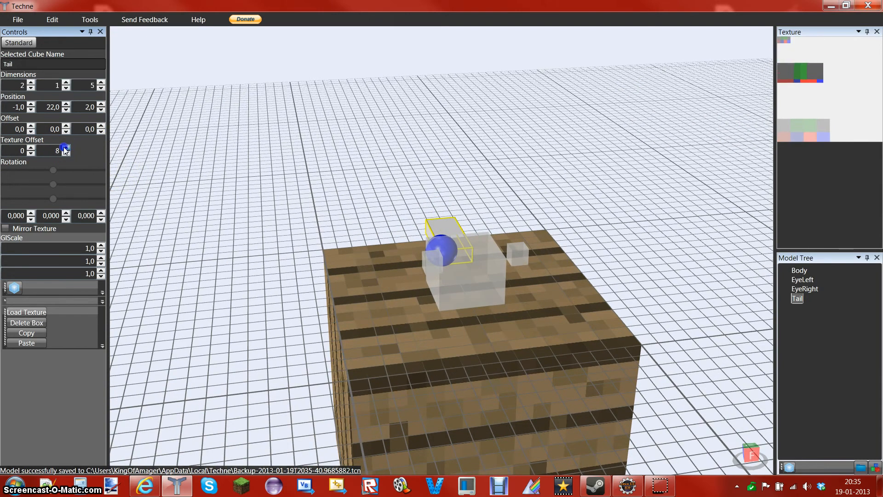
{"action": "left_click", "coordinate": [66, 147]}
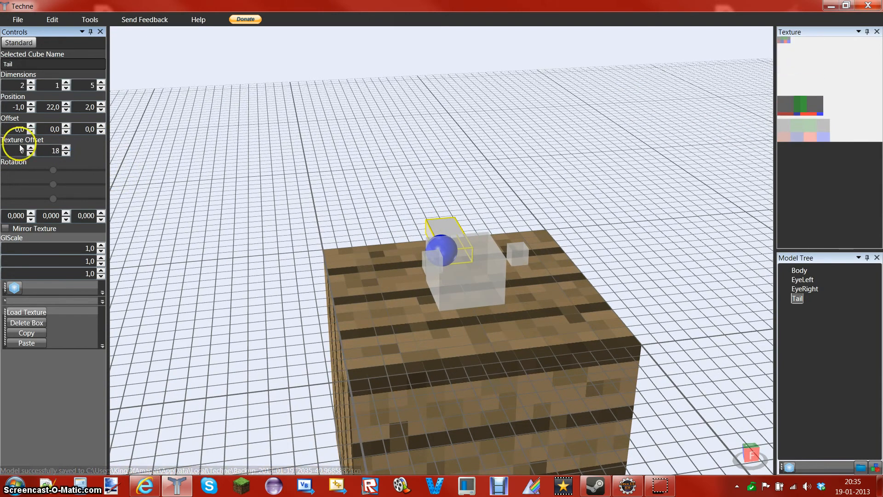
{"action": "mouse_move", "coordinate": [65, 151]}
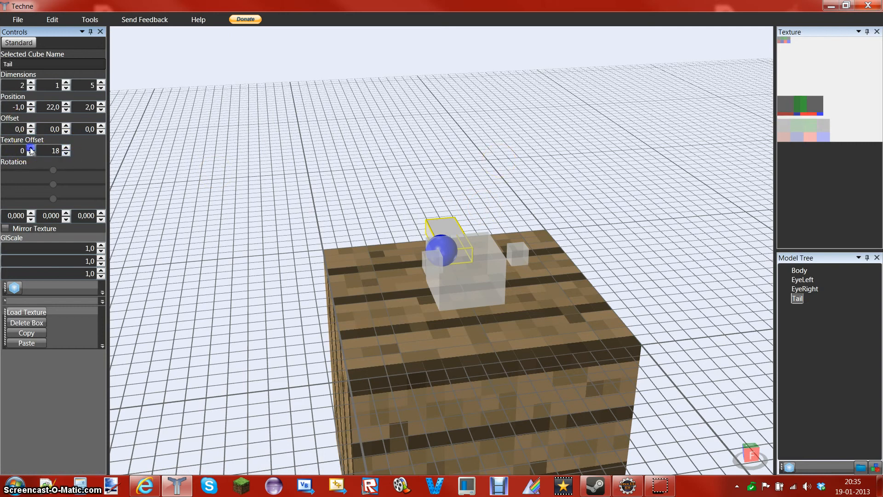
{"action": "left_click", "coordinate": [799, 270]}
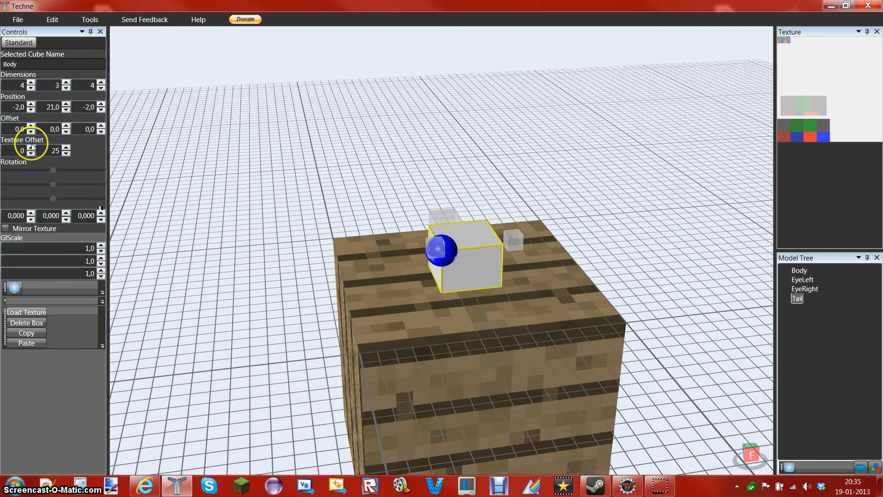
{"action": "left_click", "coordinate": [31, 148]}
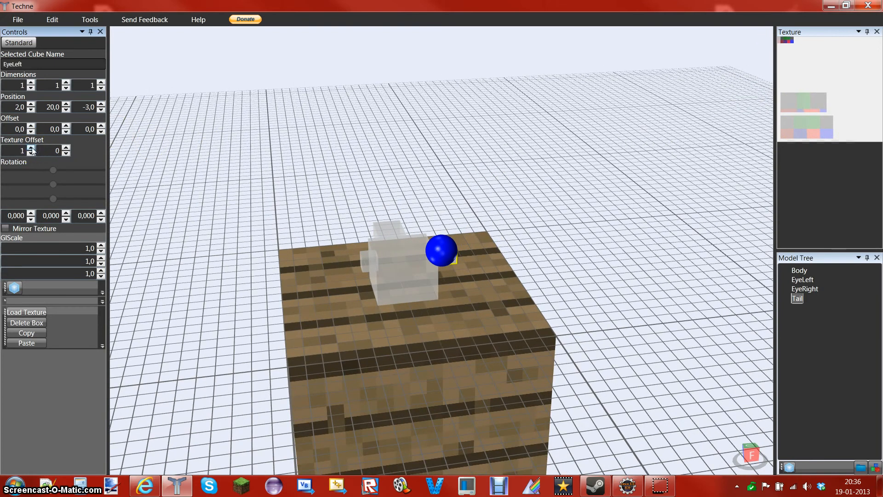
Give EyeLeft a texture offset of 1,5 and EyeRight 1,1
{"action": "left_click", "coordinate": [65, 149]}
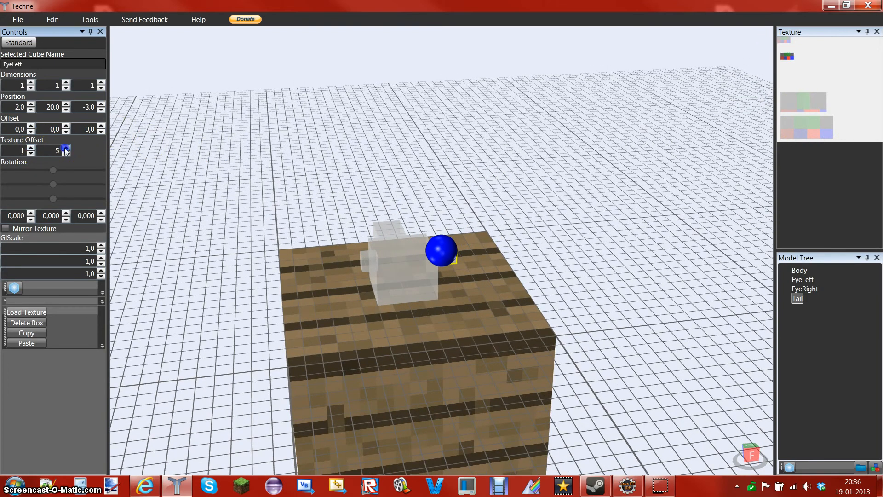
{"action": "left_click", "coordinate": [66, 148]}
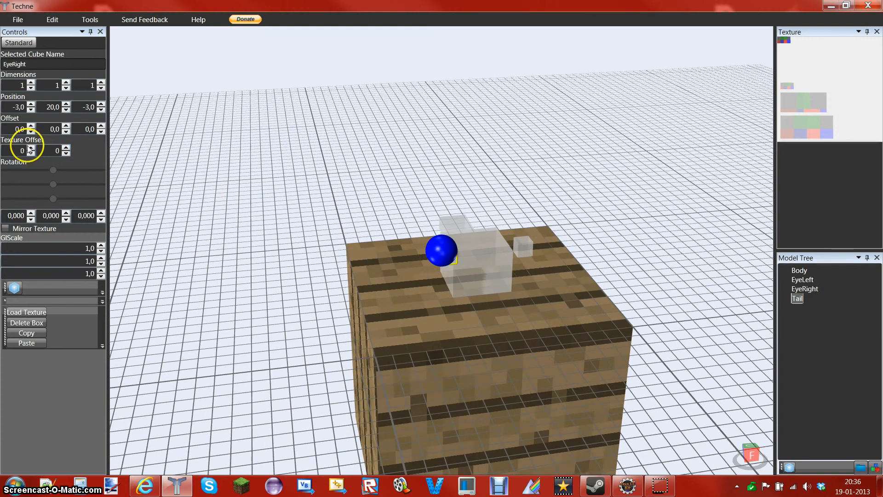
{"action": "left_click", "coordinate": [65, 148]}
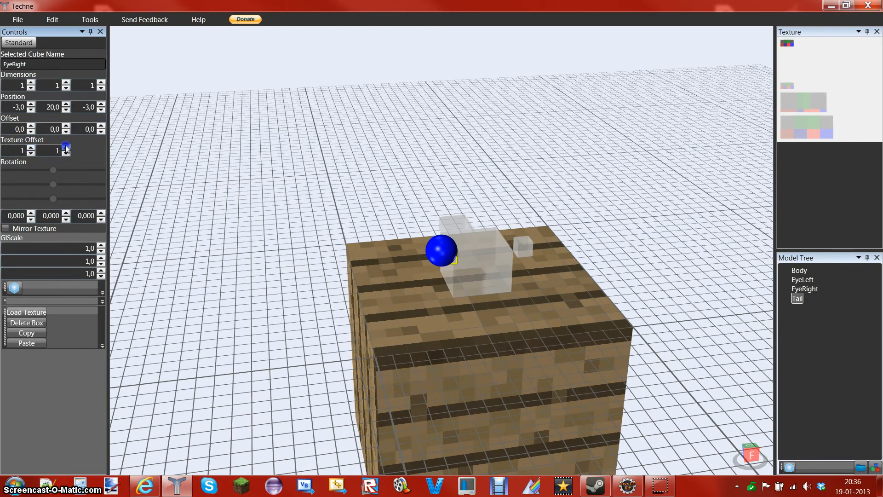
{"action": "left_click", "coordinate": [66, 147]}
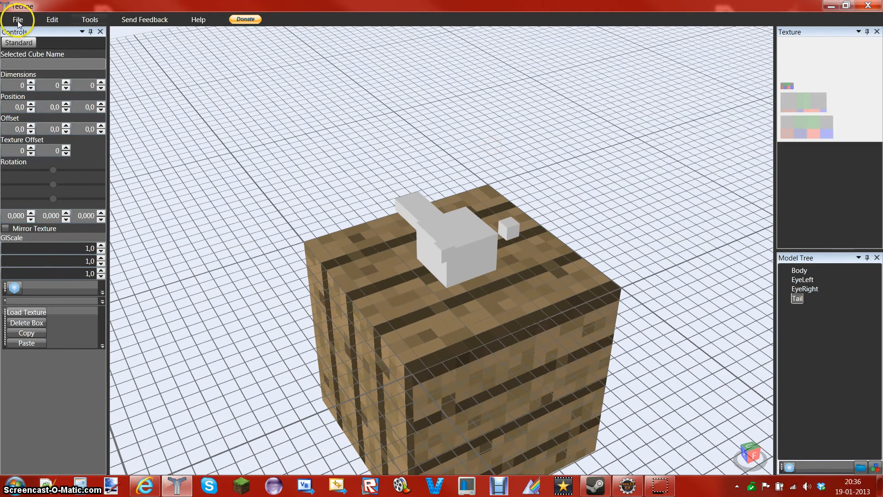
Export the texture map as ModiumMonster.png and the model as ModiumMonster.java
{"action": "left_click", "coordinate": [18, 19]}
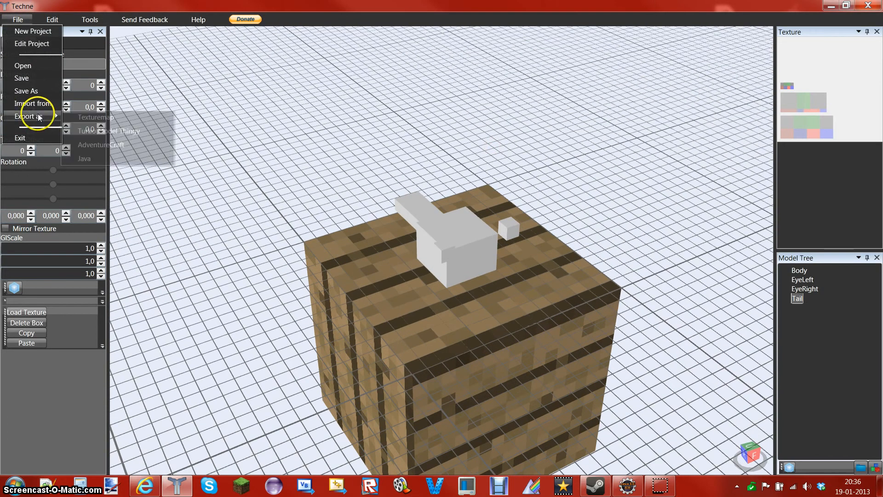
{"action": "left_click", "coordinate": [28, 116]}
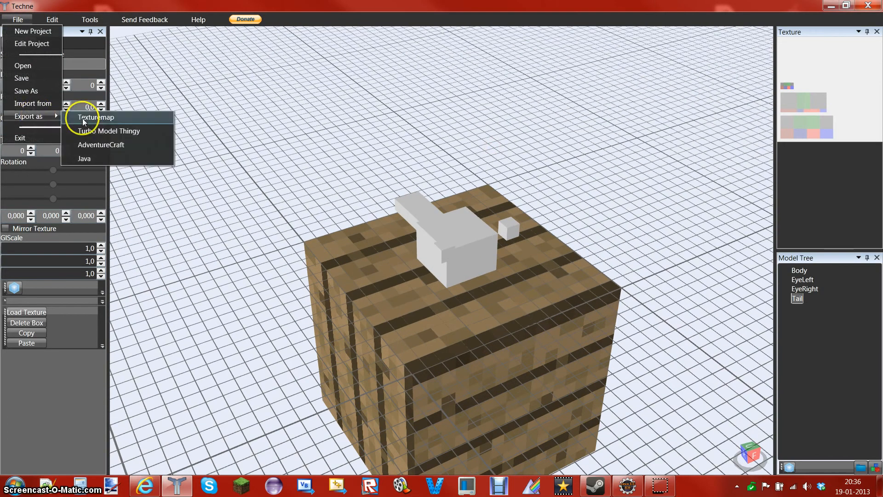
{"action": "left_click", "coordinate": [95, 116]}
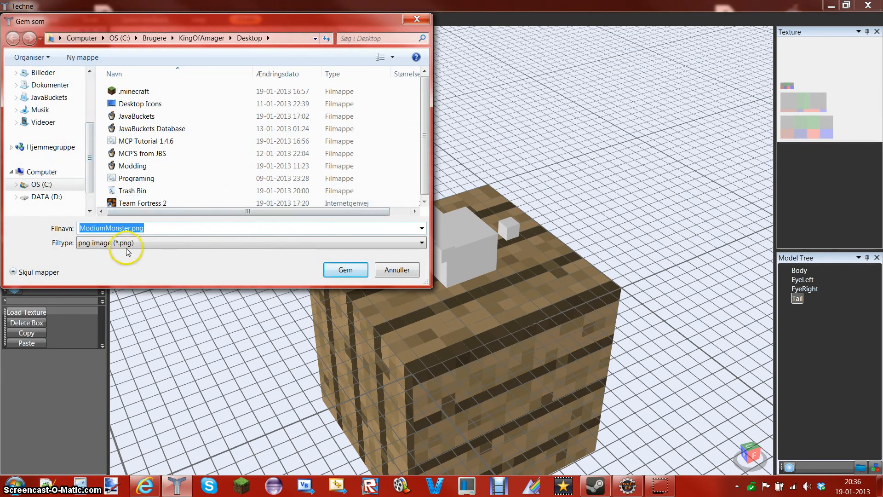
{"action": "left_click", "coordinate": [344, 269]}
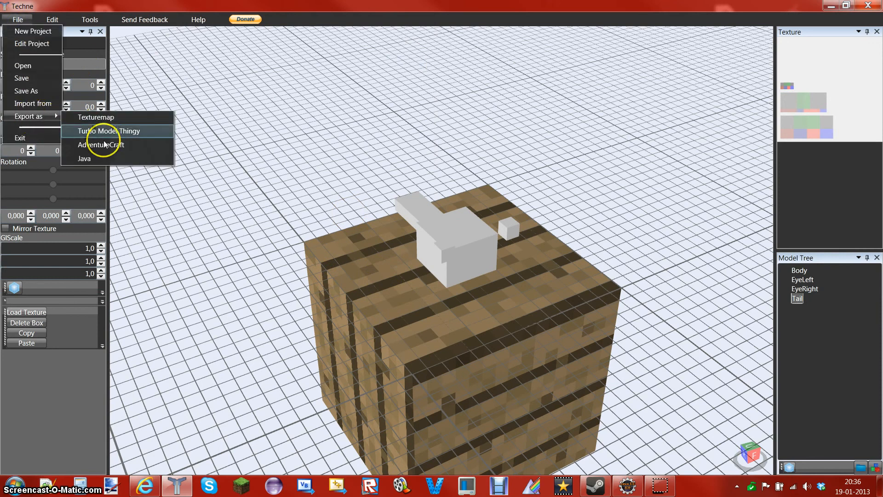
{"action": "left_click", "coordinate": [84, 158]}
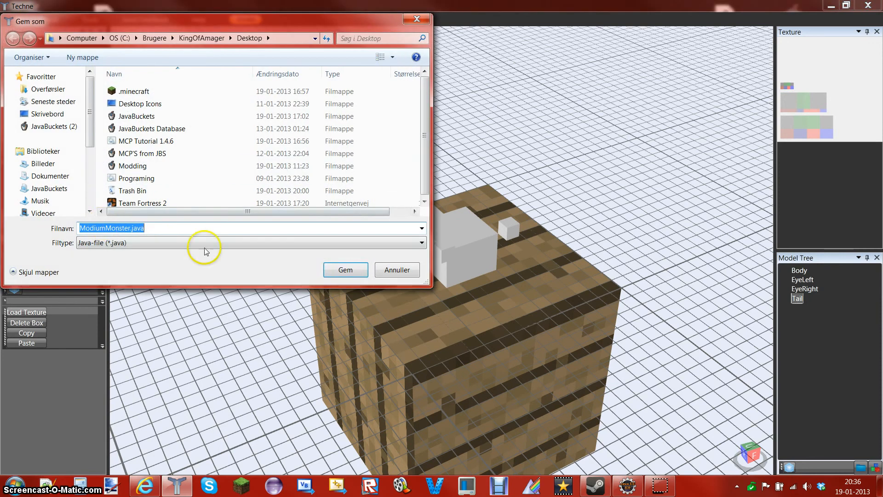
{"action": "left_click", "coordinate": [345, 269]}
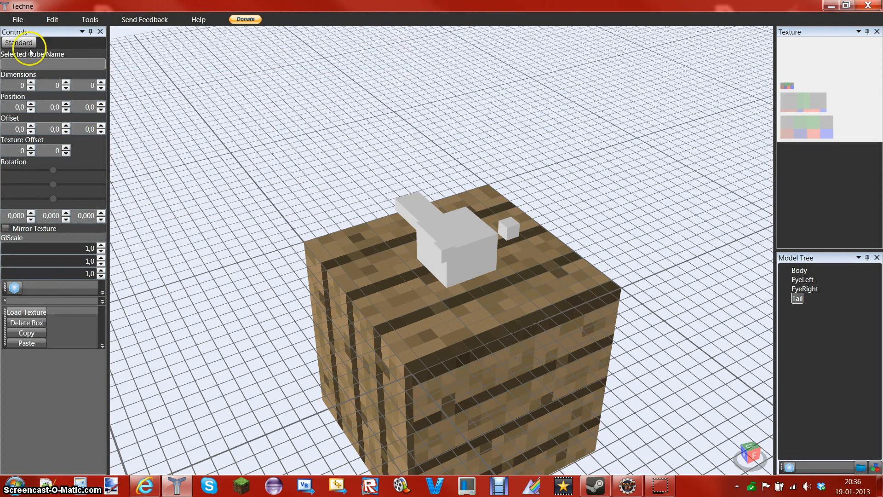
Save the model as ModiumMonster.tcn
{"action": "left_click", "coordinate": [18, 19]}
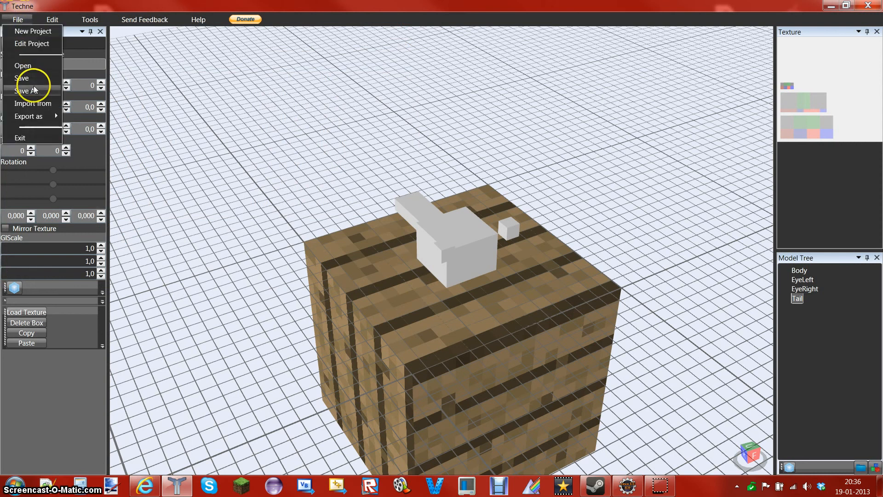
{"action": "left_click", "coordinate": [25, 91]}
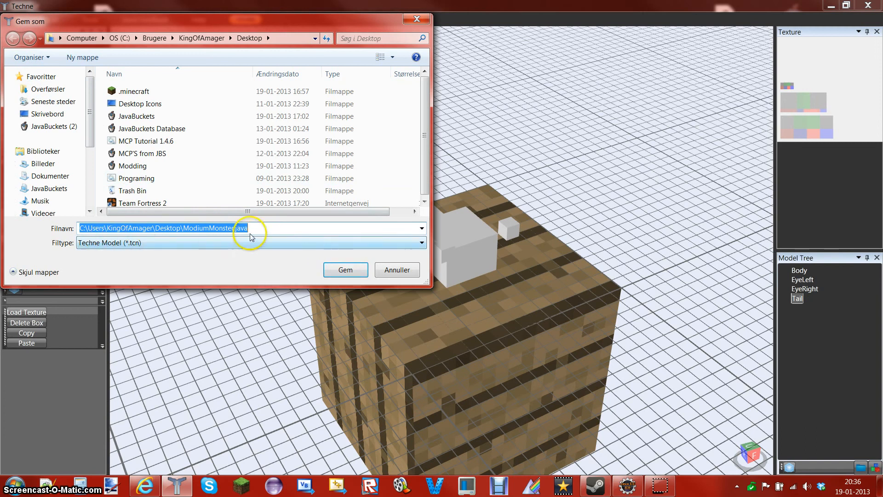
{"action": "left_click", "coordinate": [250, 228]}
{"action": "type", "text": "t"}
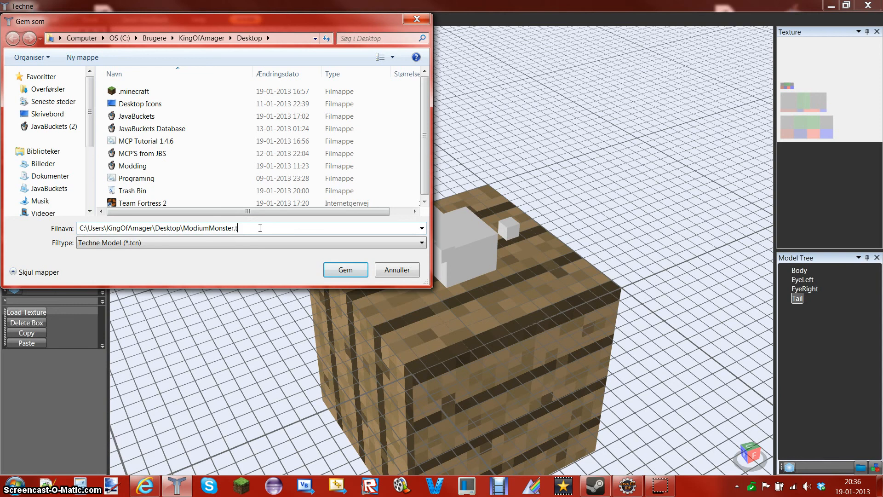
{"action": "left_click", "coordinate": [344, 269]}
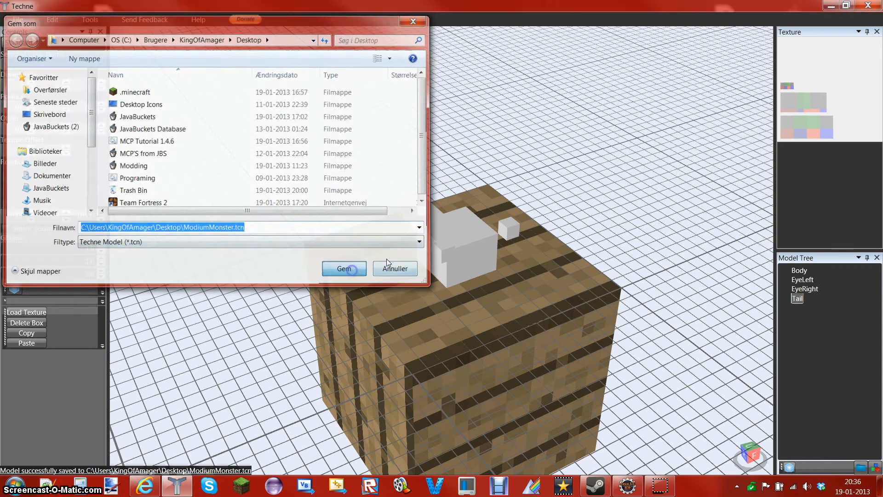
{"action": "left_click", "coordinate": [343, 268]}
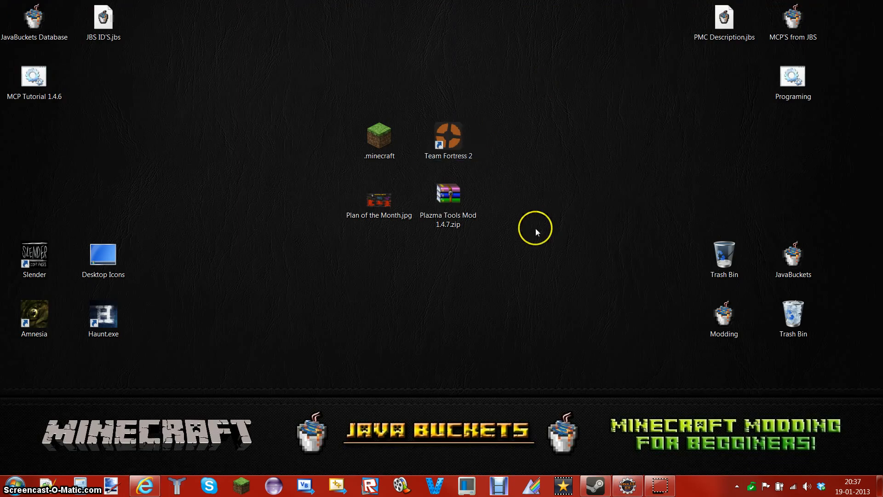
{"action": "mouse_move", "coordinate": [270, 106]}
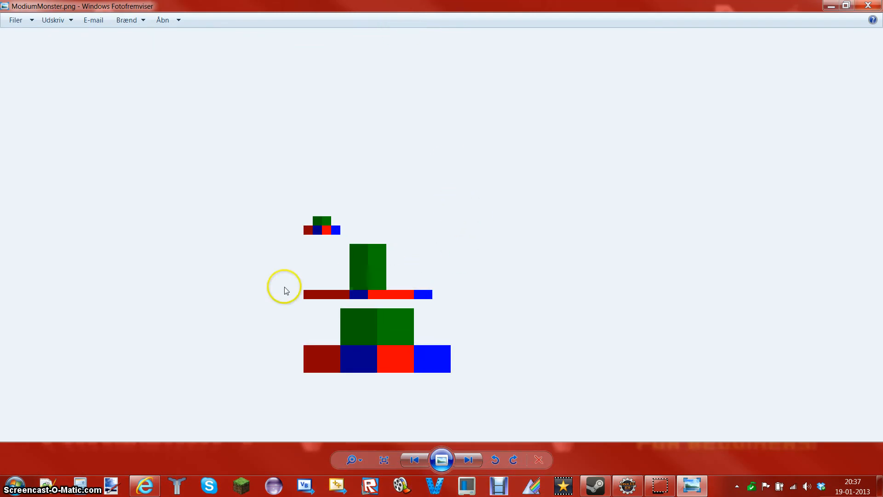
{"action": "mouse_move", "coordinate": [348, 196]}
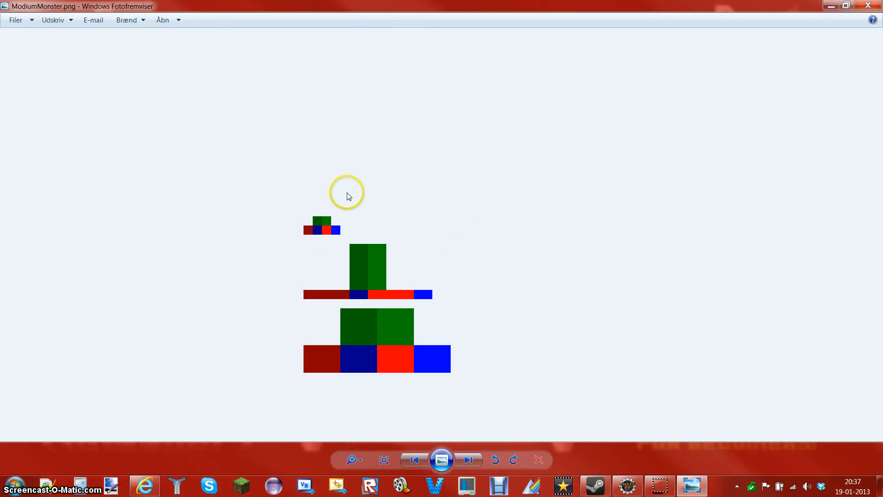
{"action": "mouse_move", "coordinate": [870, 5]}
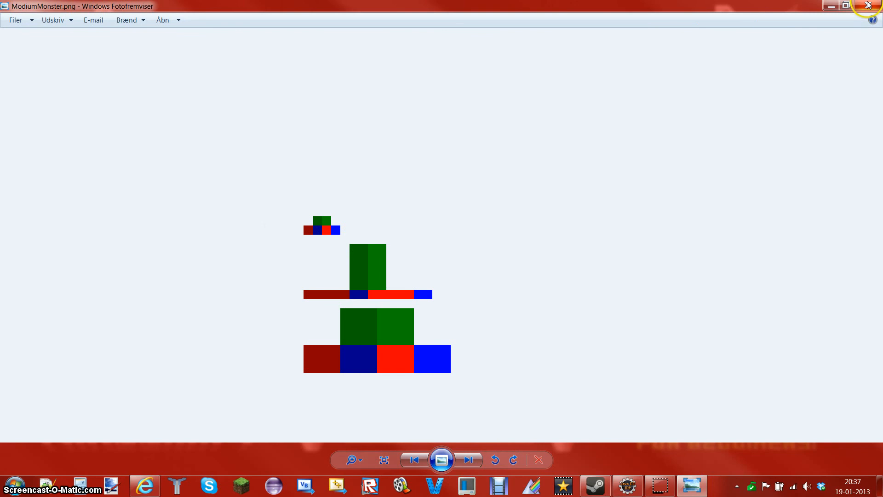
Close the ModiumMonster.png preview in Windows Photo Viewer
{"action": "left_click", "coordinate": [873, 5]}
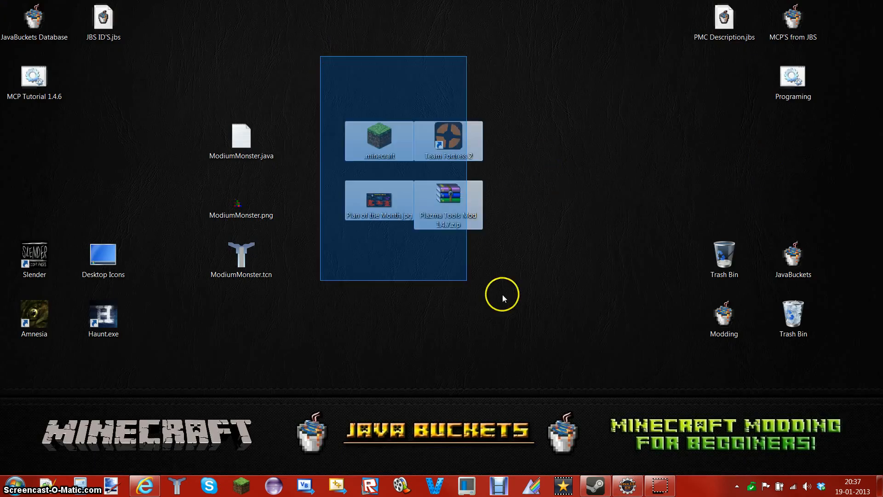